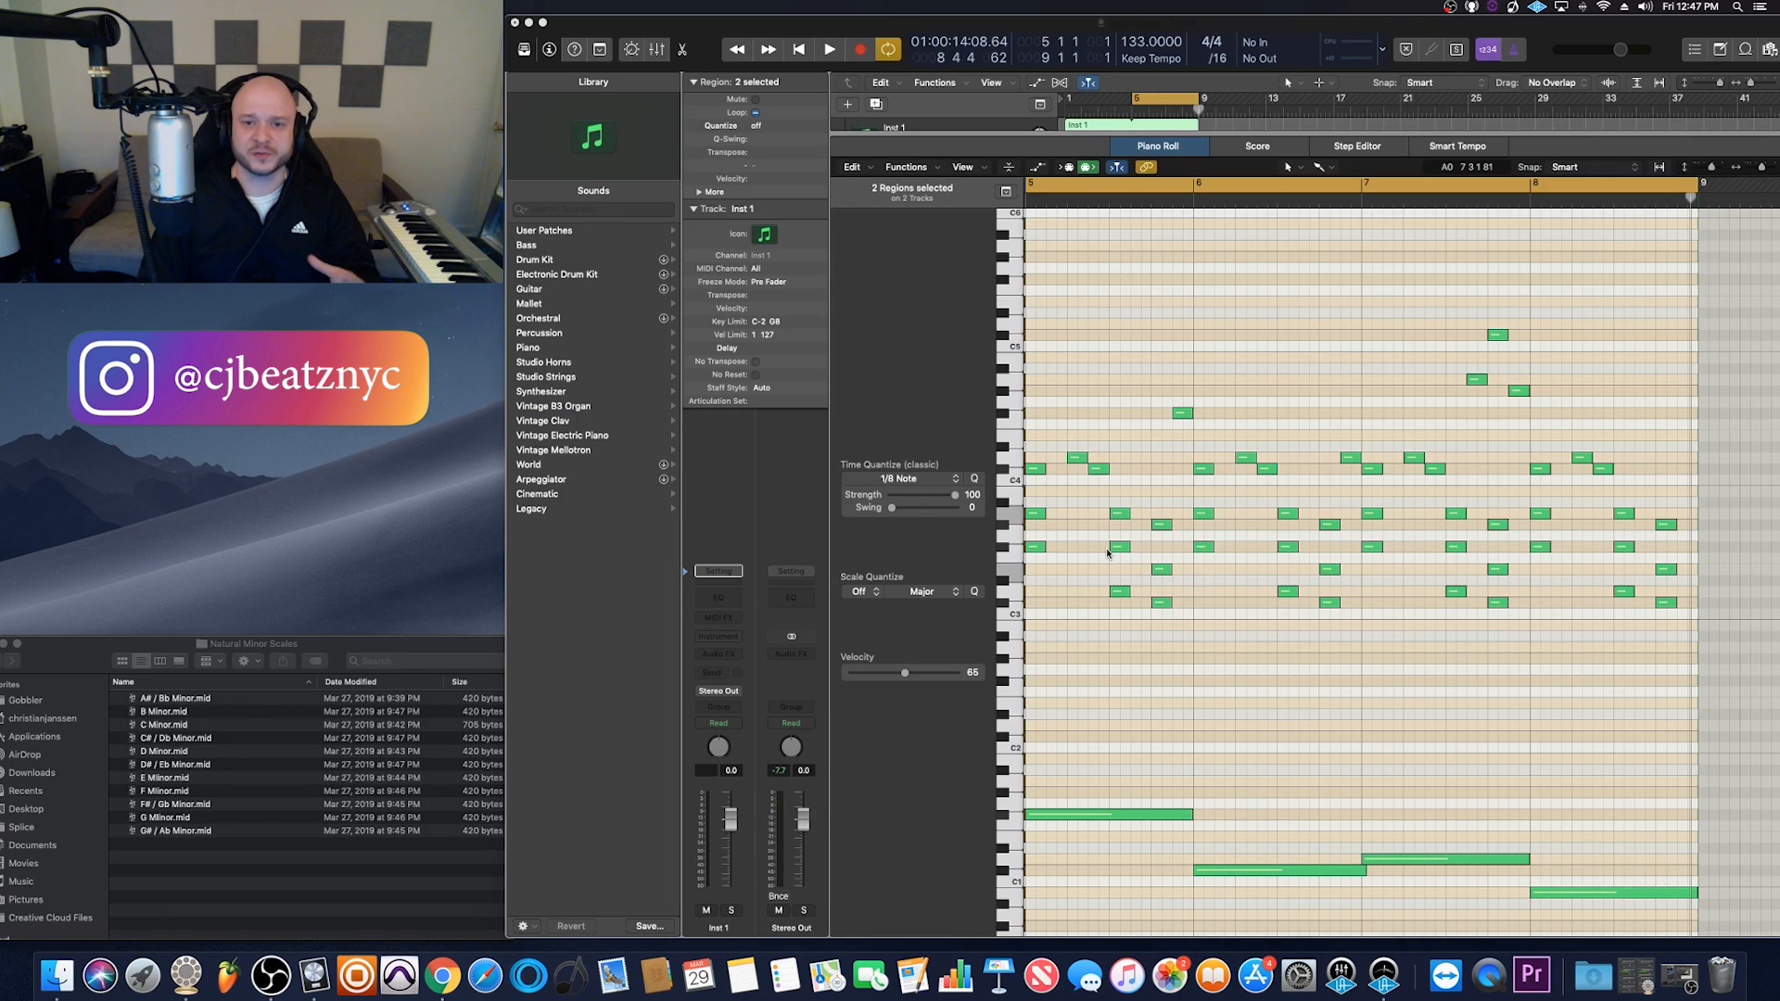
{"action": "mouse_move", "coordinate": [1089, 532]}
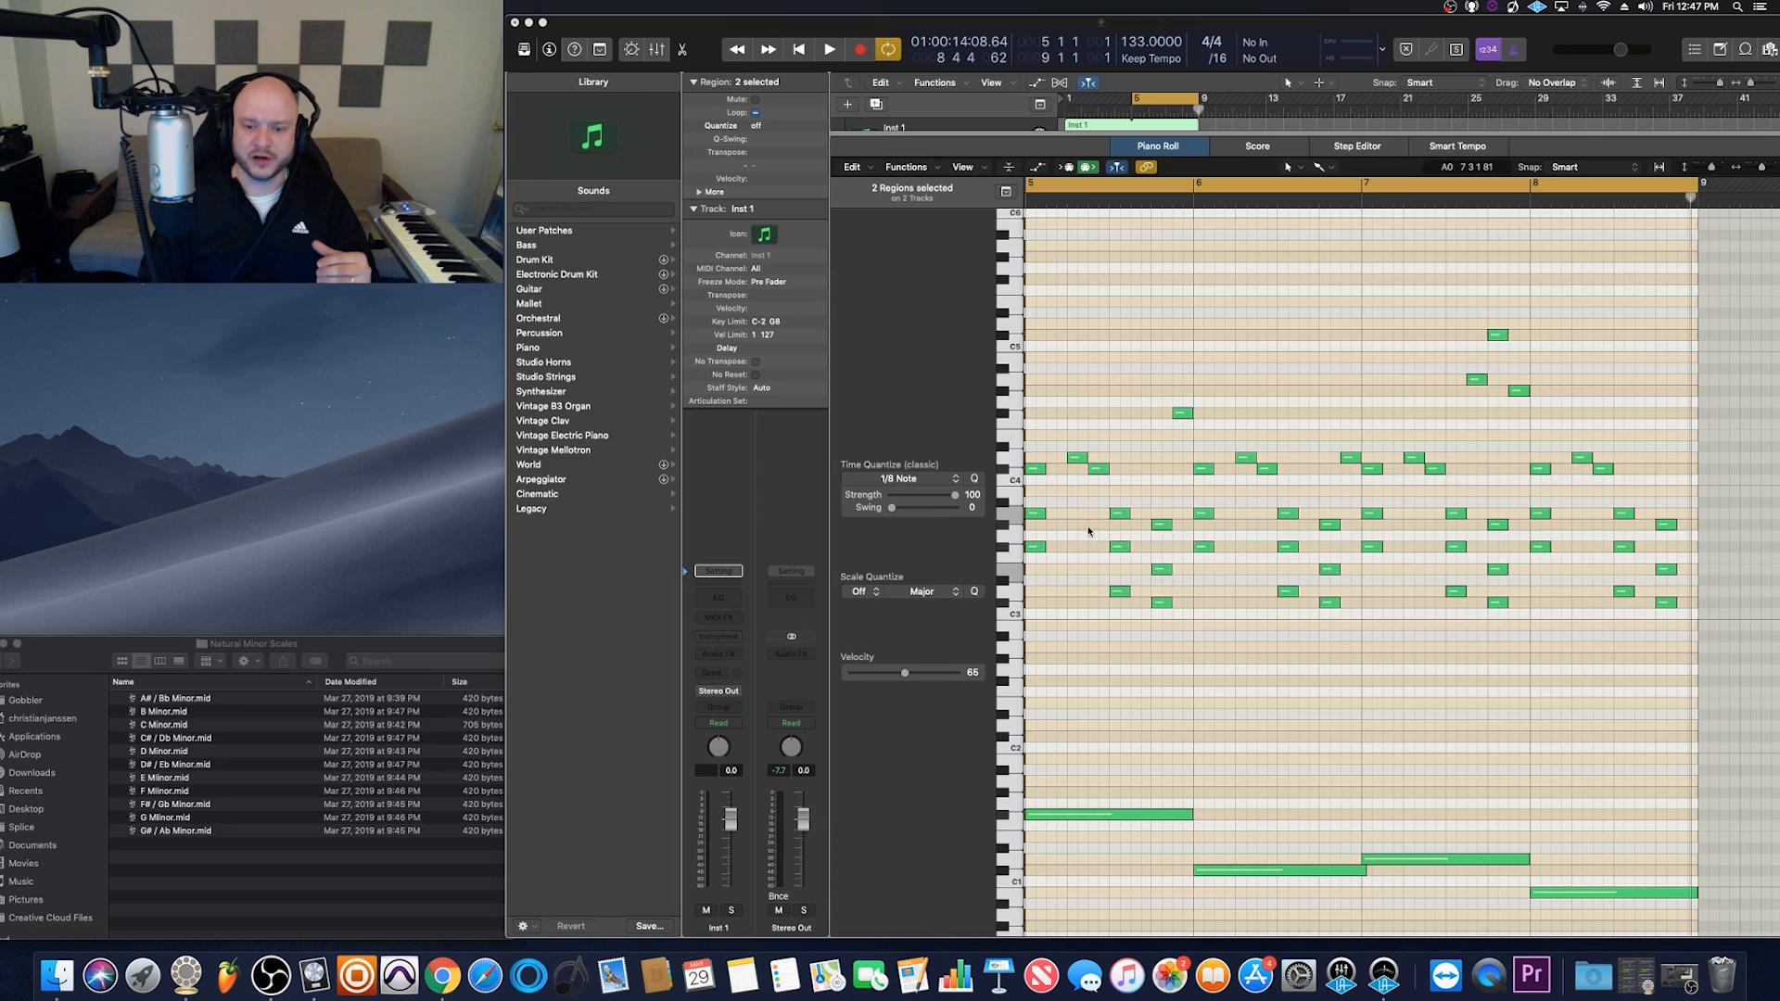
{"action": "mouse_move", "coordinate": [1041, 556]}
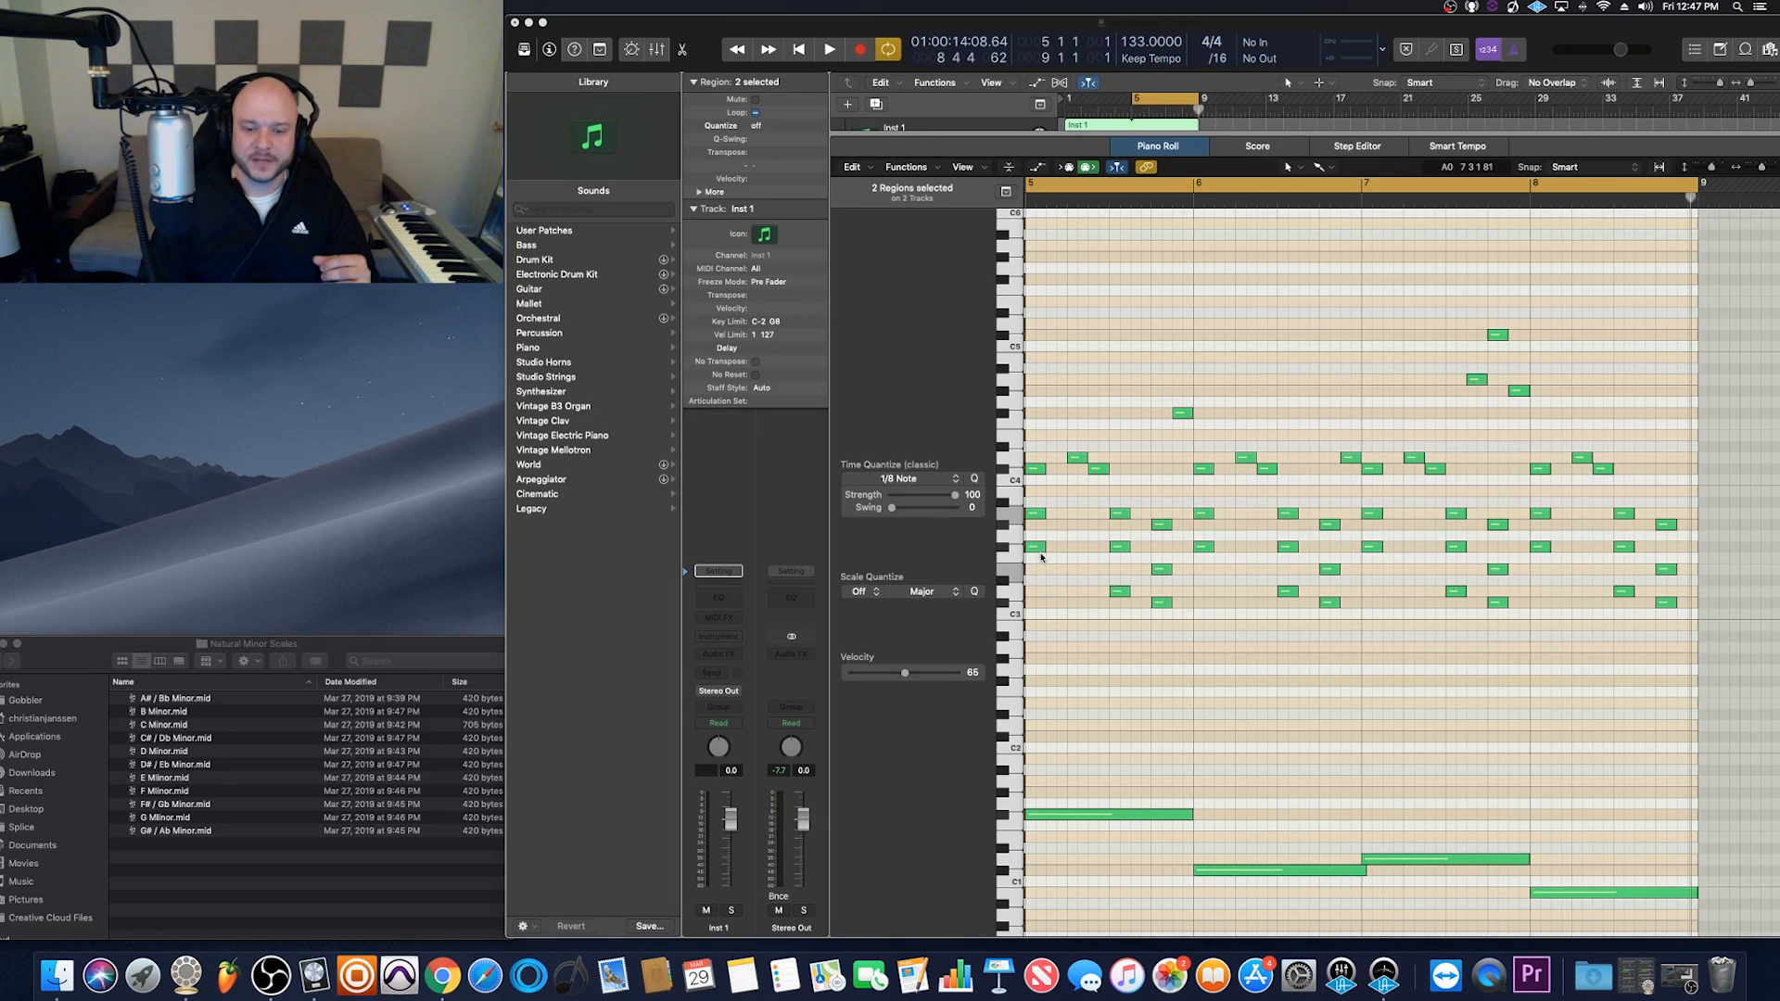
{"action": "mouse_move", "coordinate": [1065, 536]}
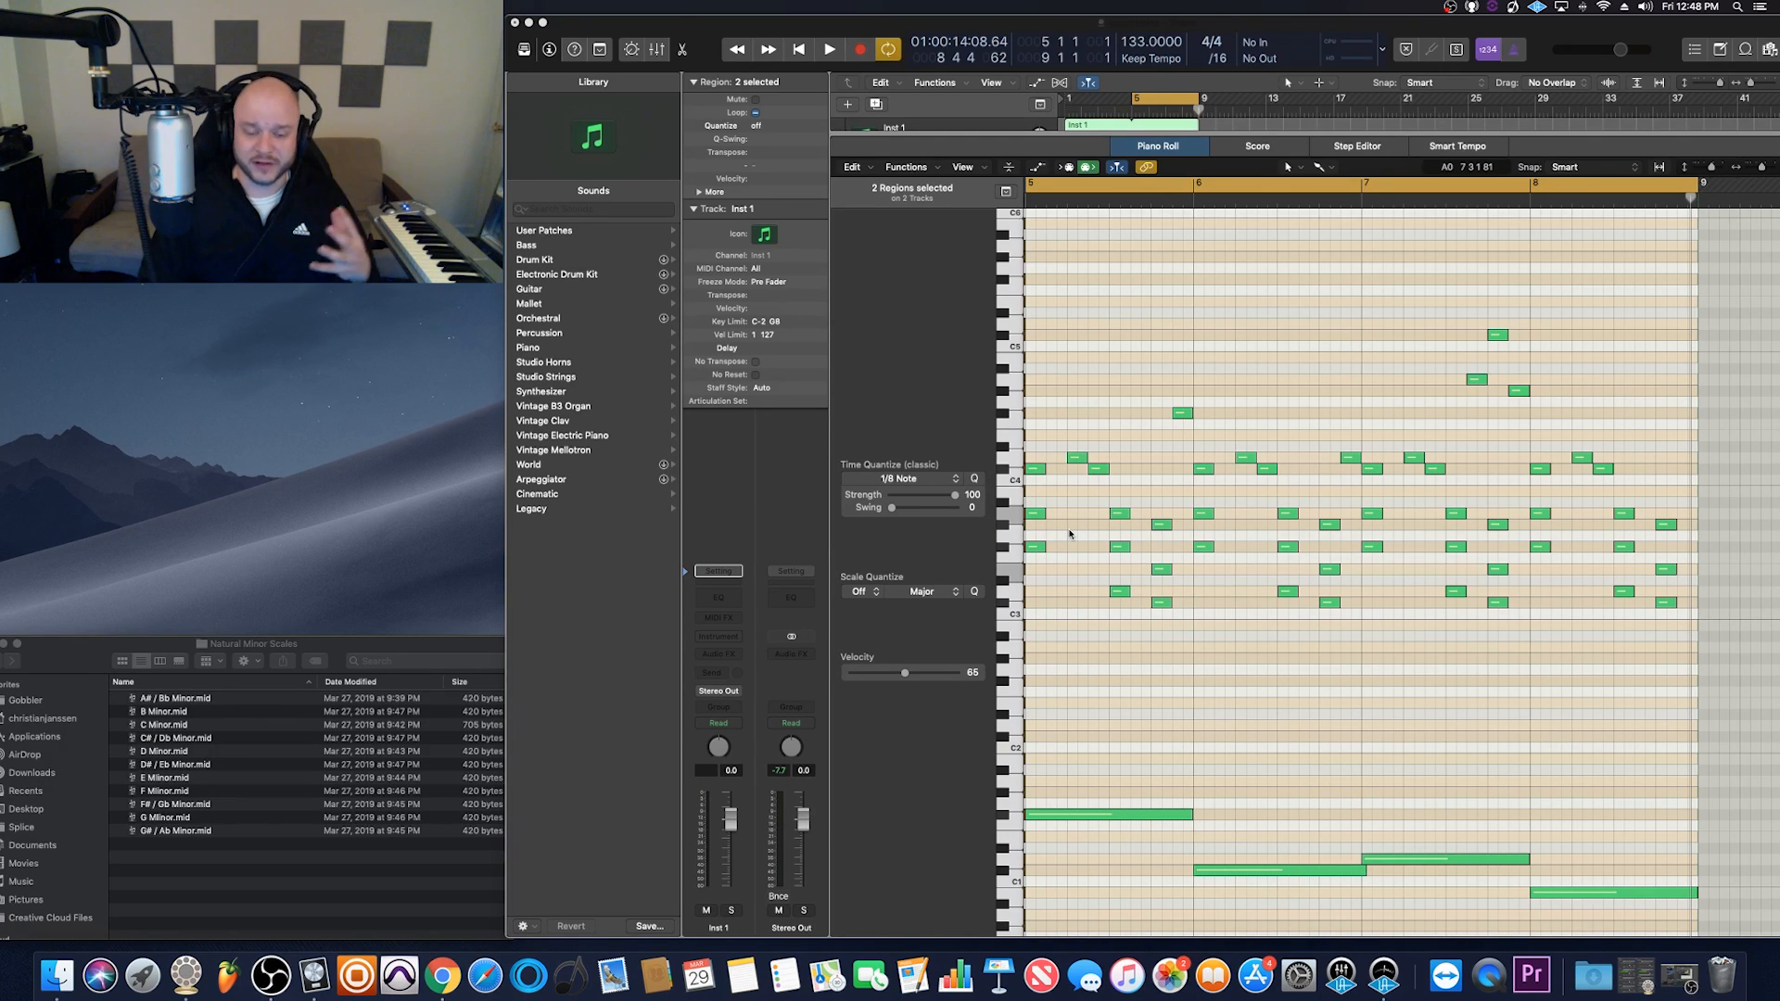
{"action": "mouse_move", "coordinate": [1136, 619]}
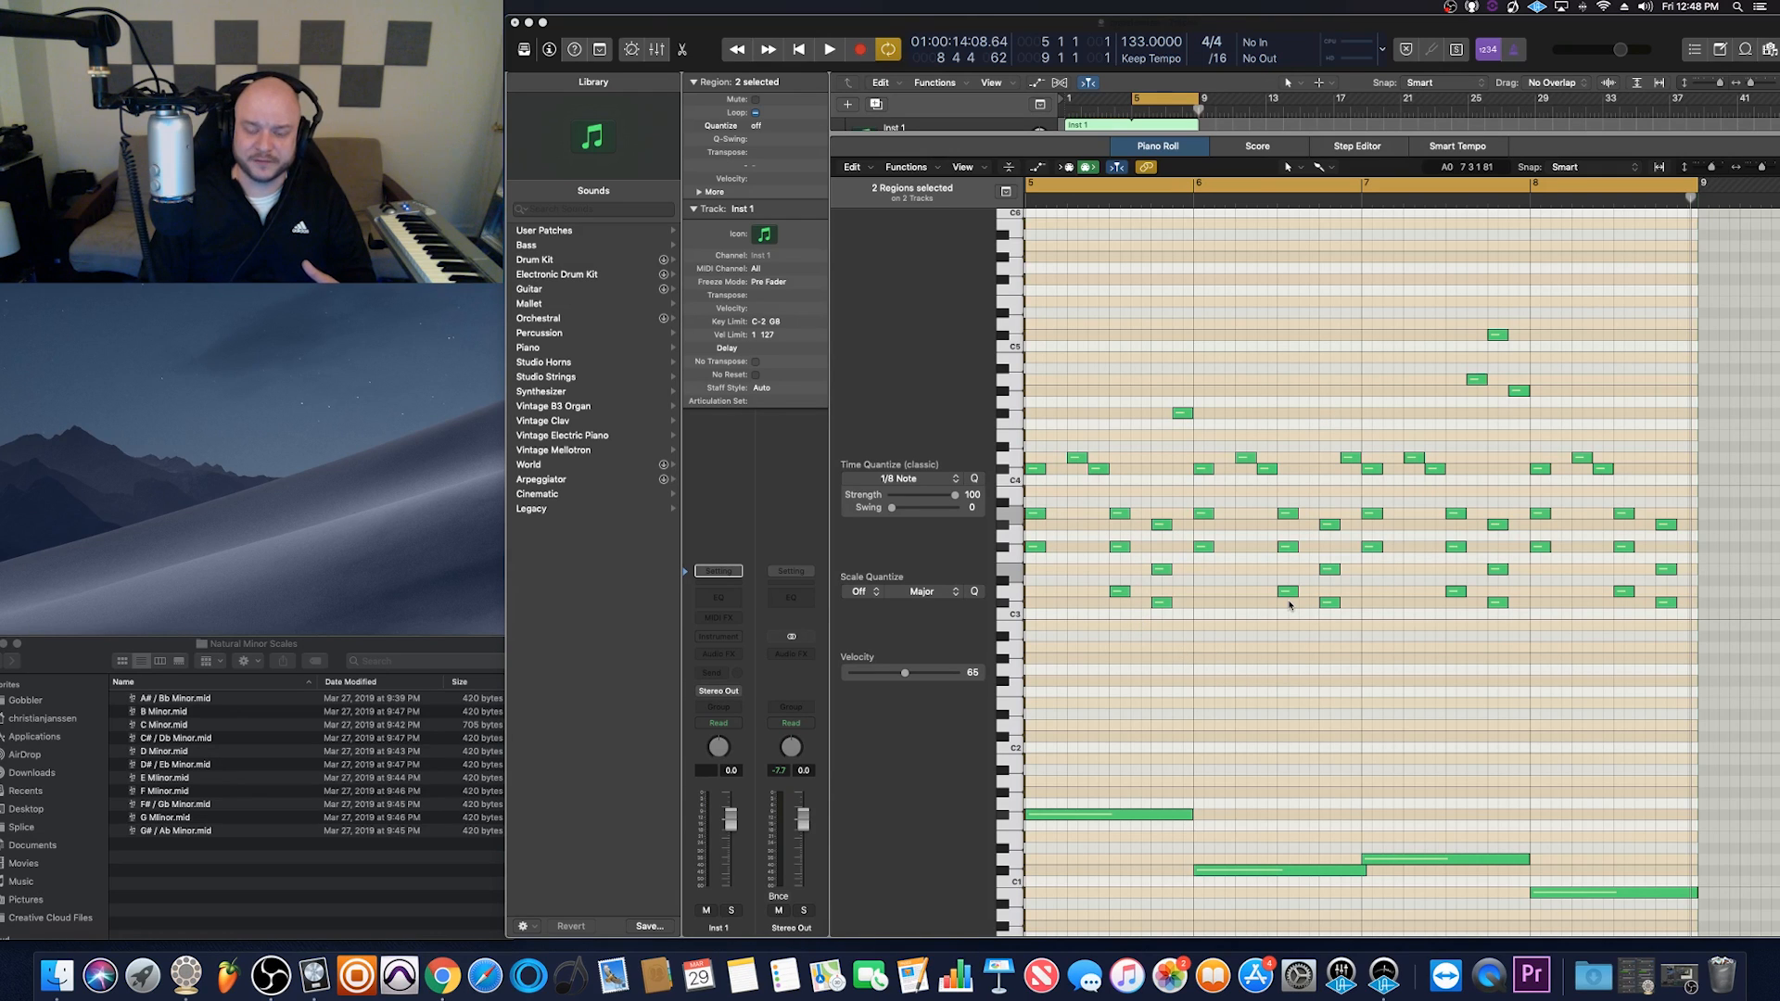
{"action": "mouse_move", "coordinate": [1264, 608]}
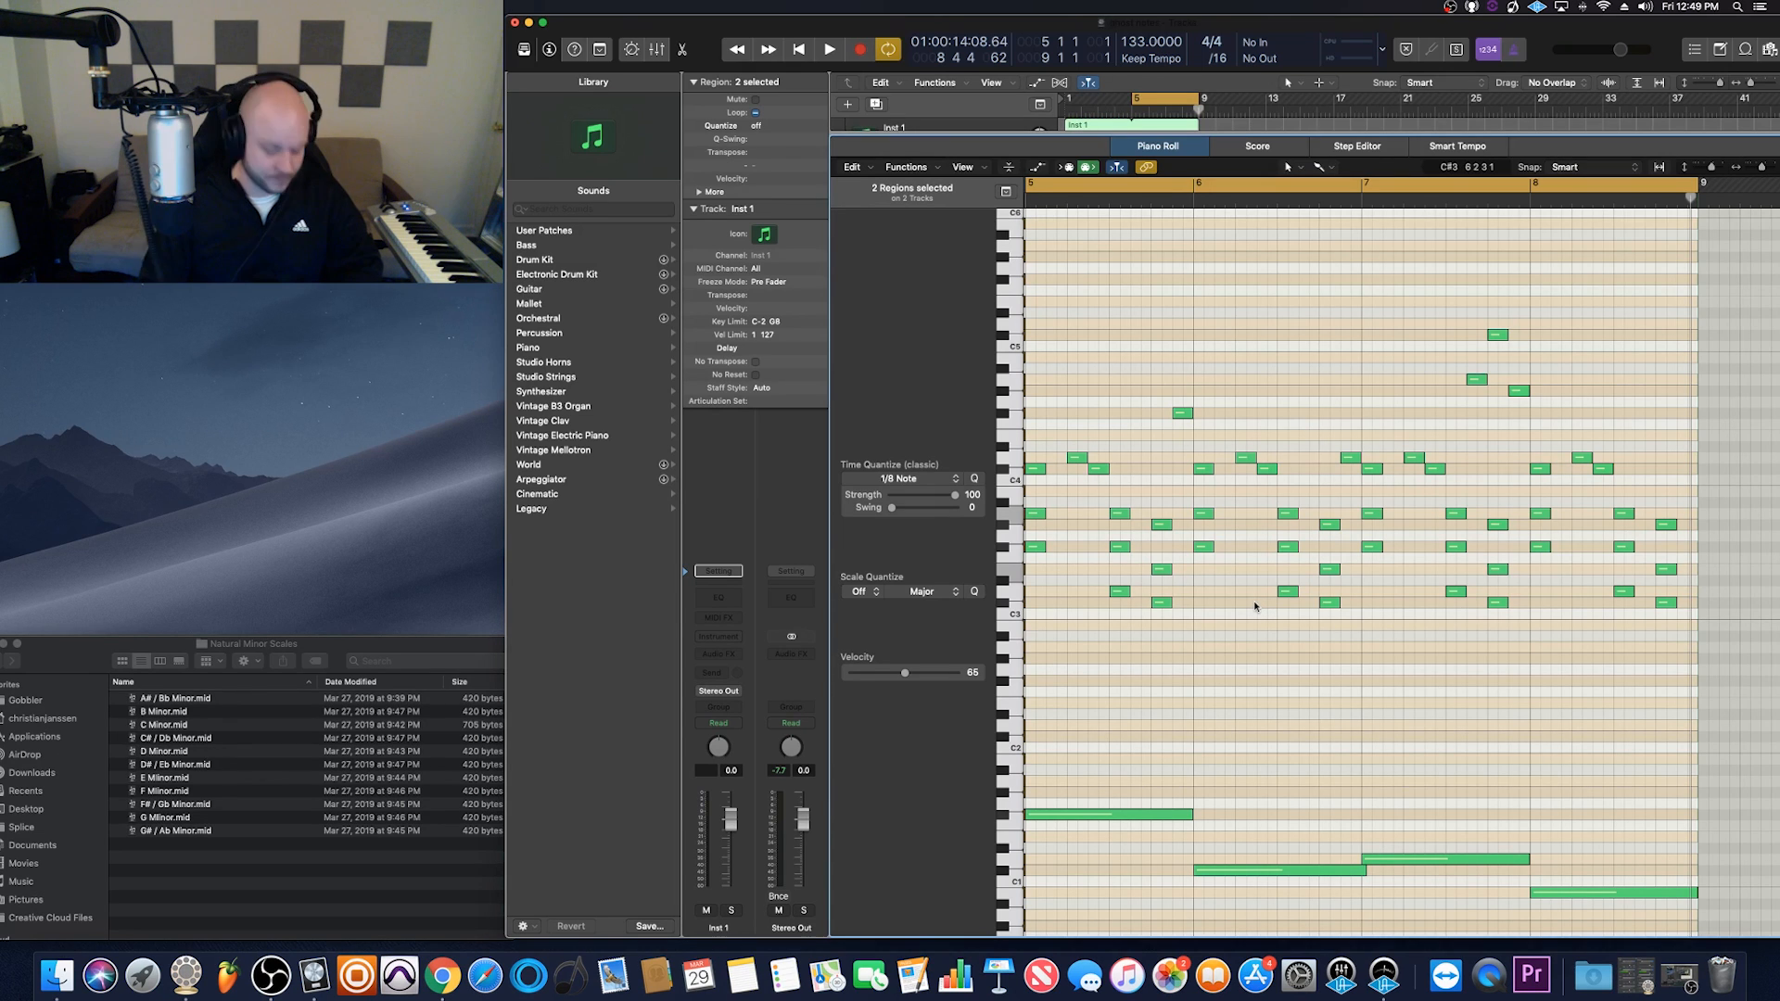
Play back the Steinway Grand Piano scale notes, then stop playback.
{"action": "left_click", "coordinate": [829, 48]}
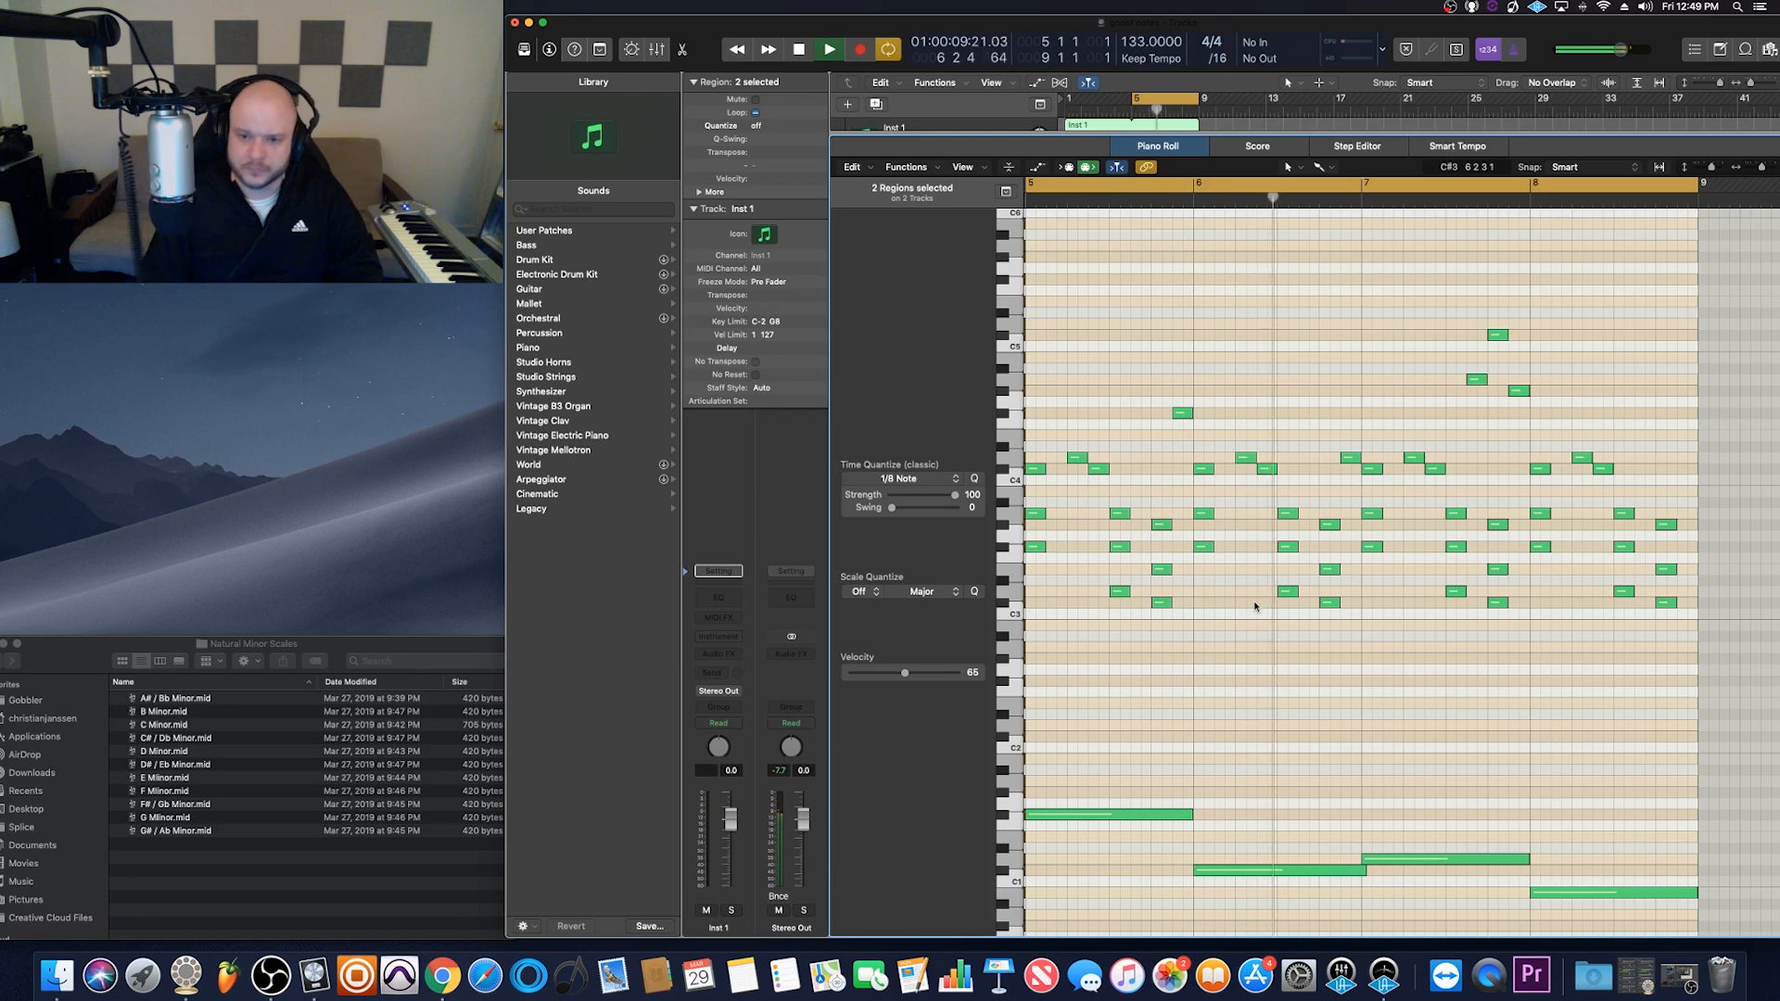
{"action": "left_click", "coordinate": [827, 48]}
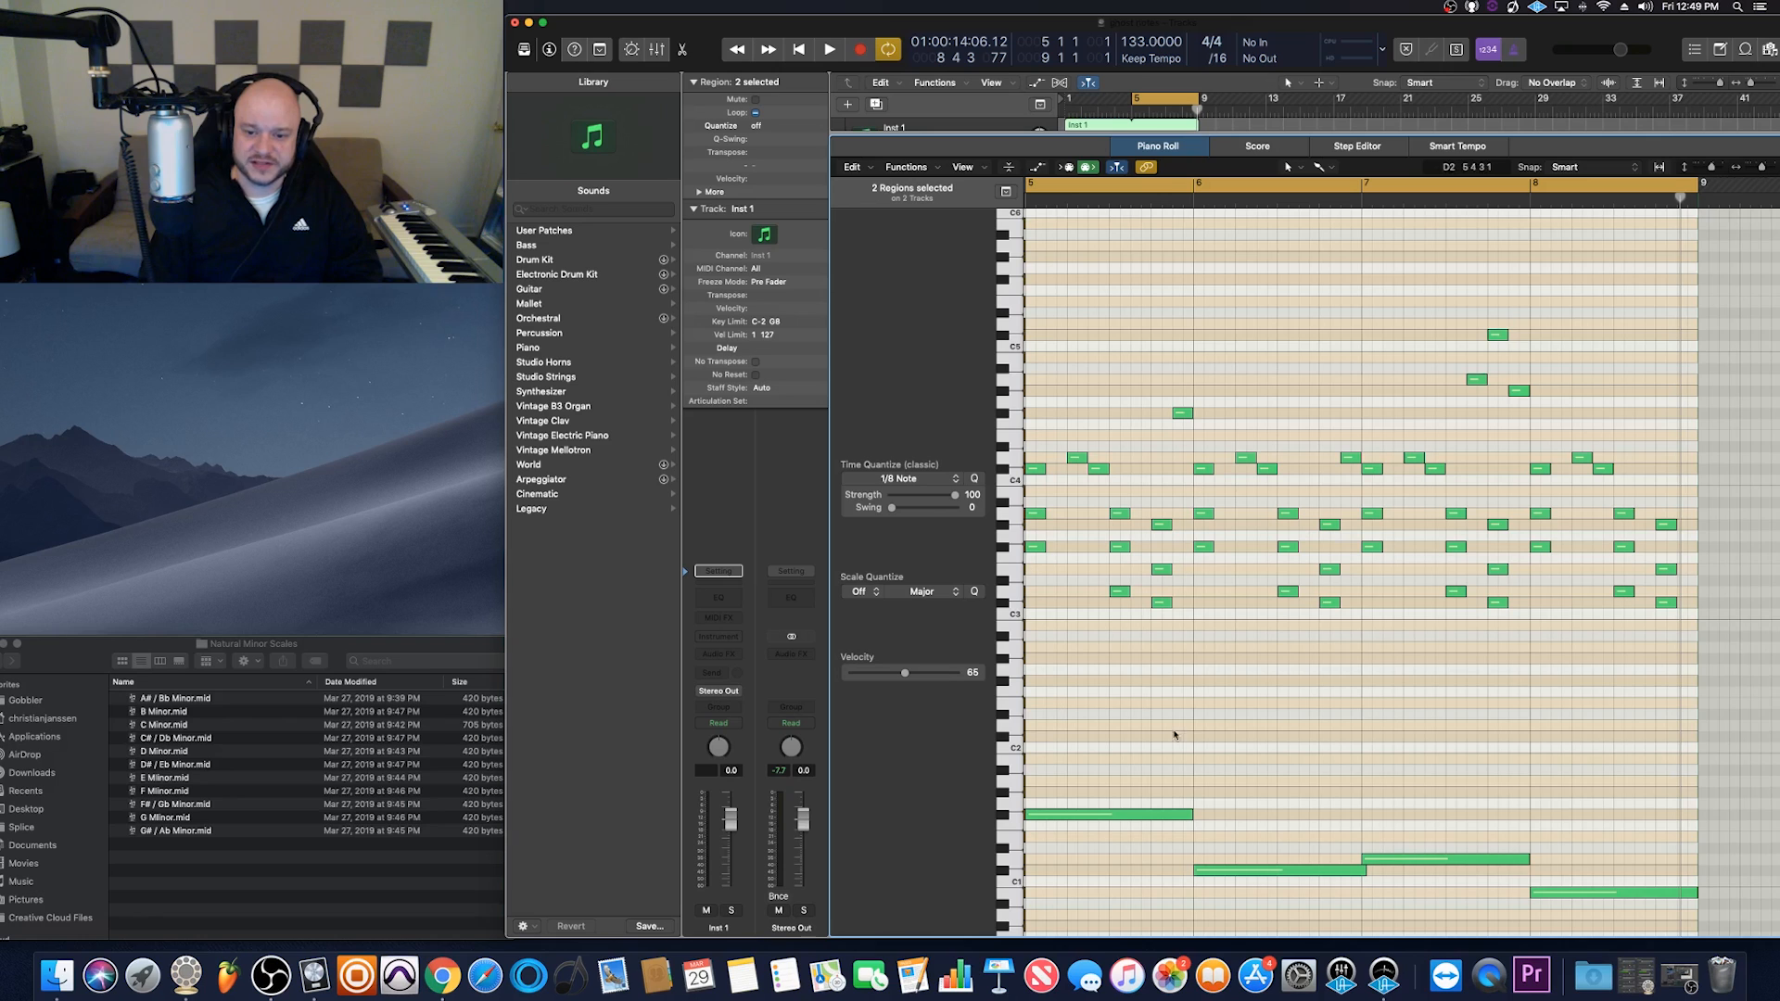
{"action": "mouse_move", "coordinate": [1076, 621]}
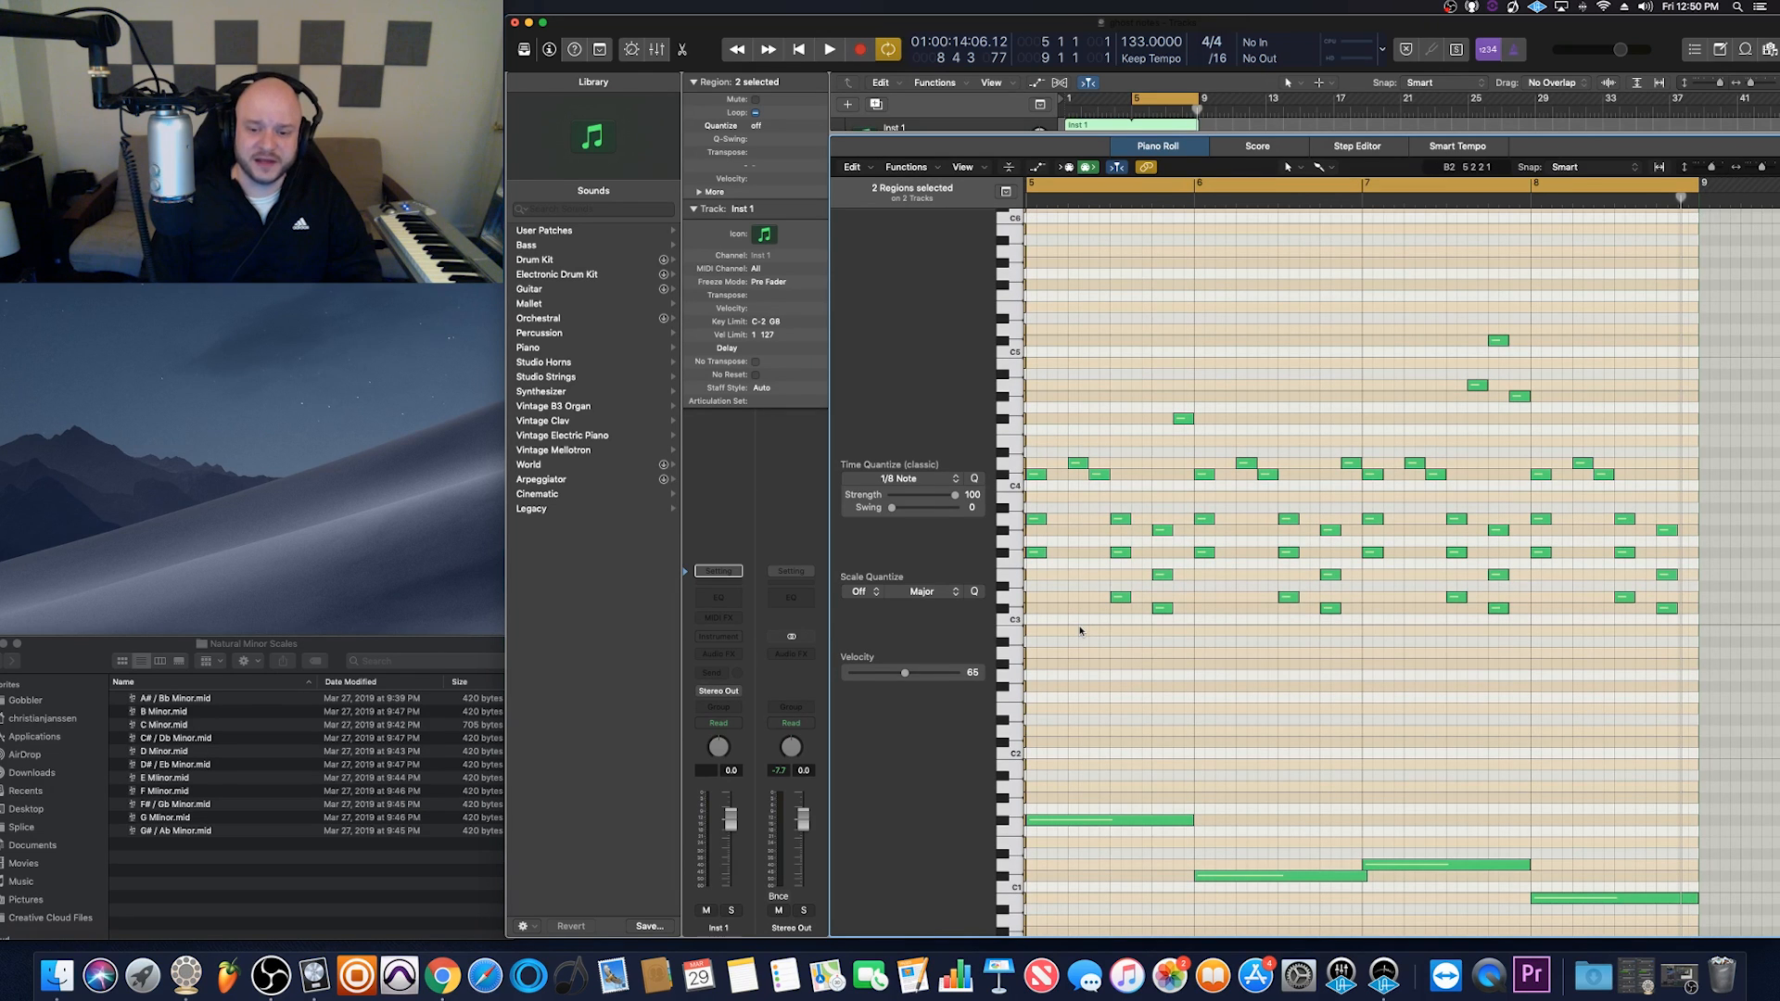
{"action": "mouse_move", "coordinate": [1068, 606]}
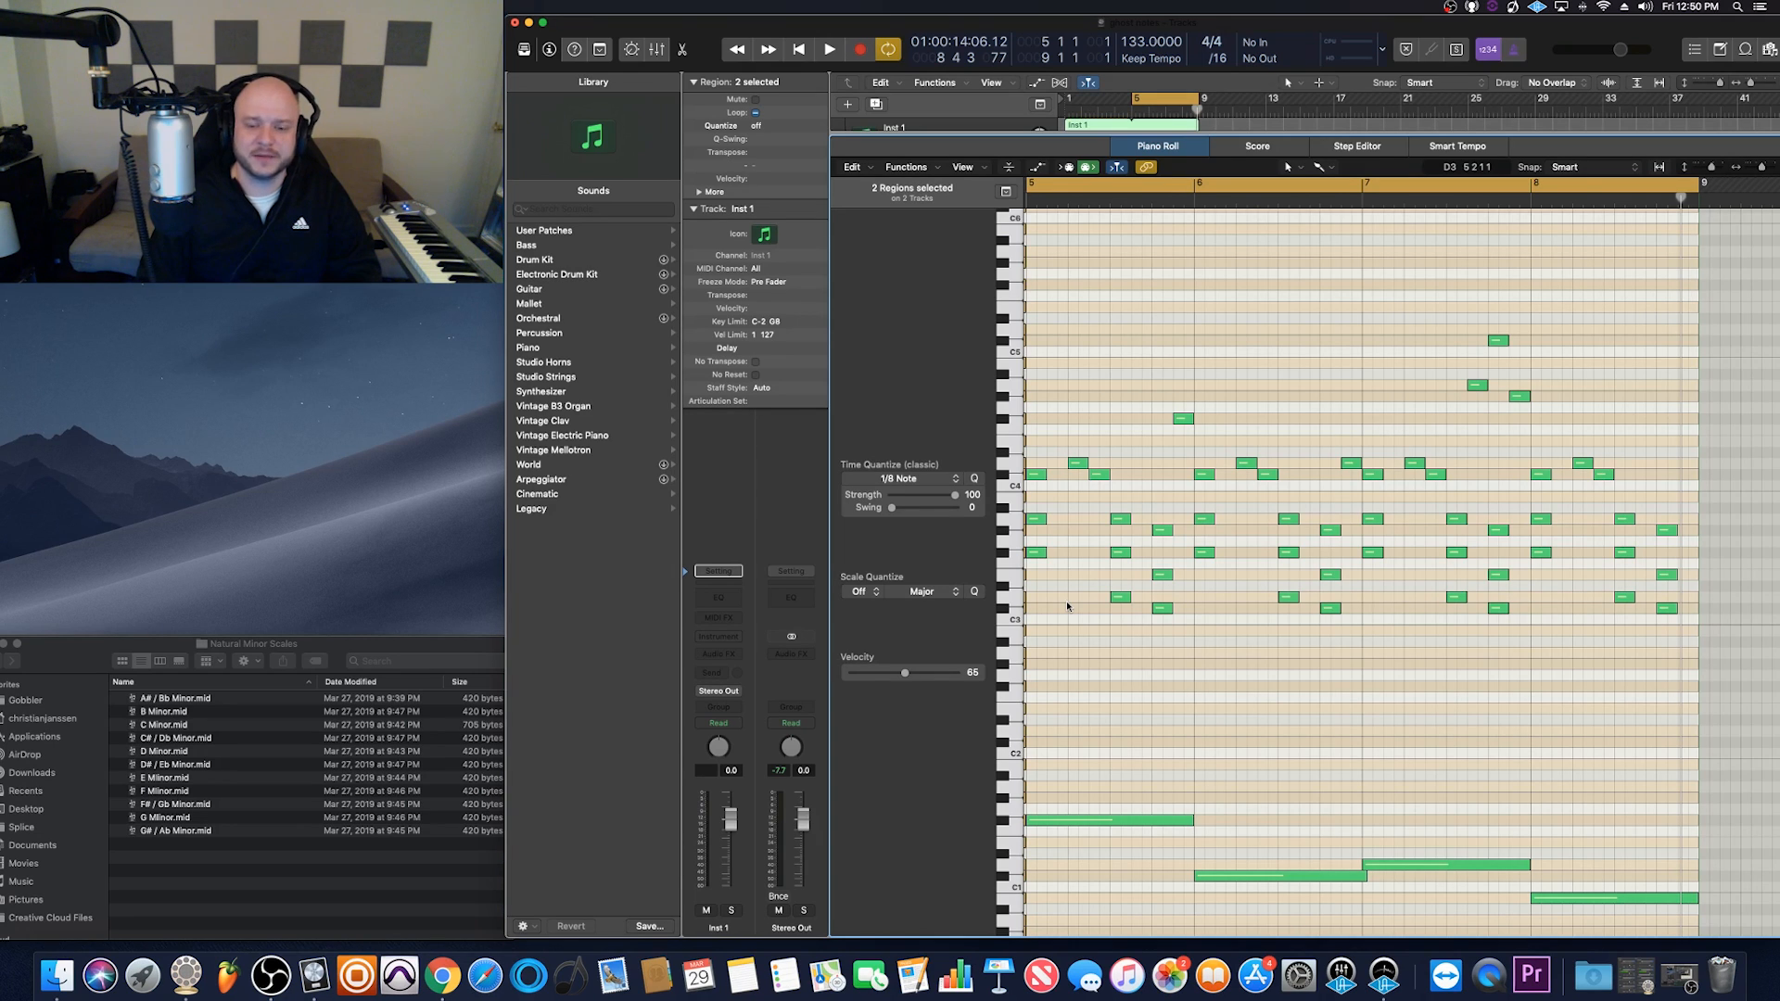
{"action": "mouse_move", "coordinate": [1055, 554]}
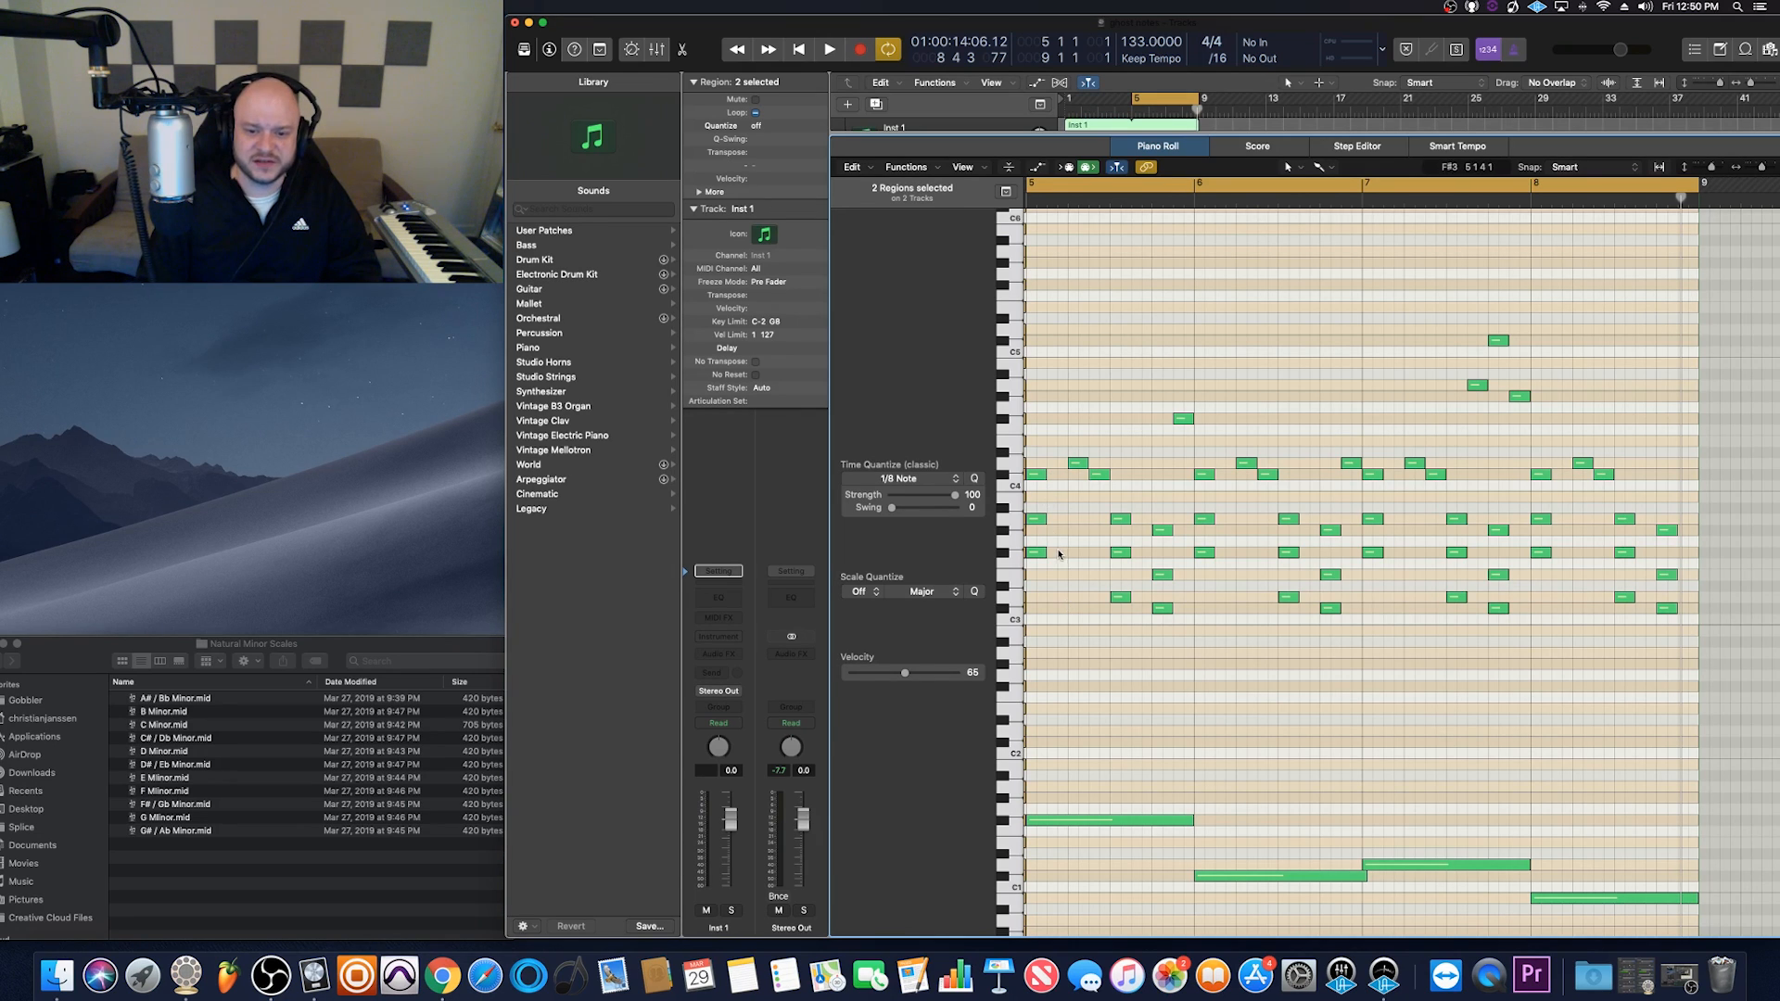
{"action": "mouse_move", "coordinate": [1040, 532]}
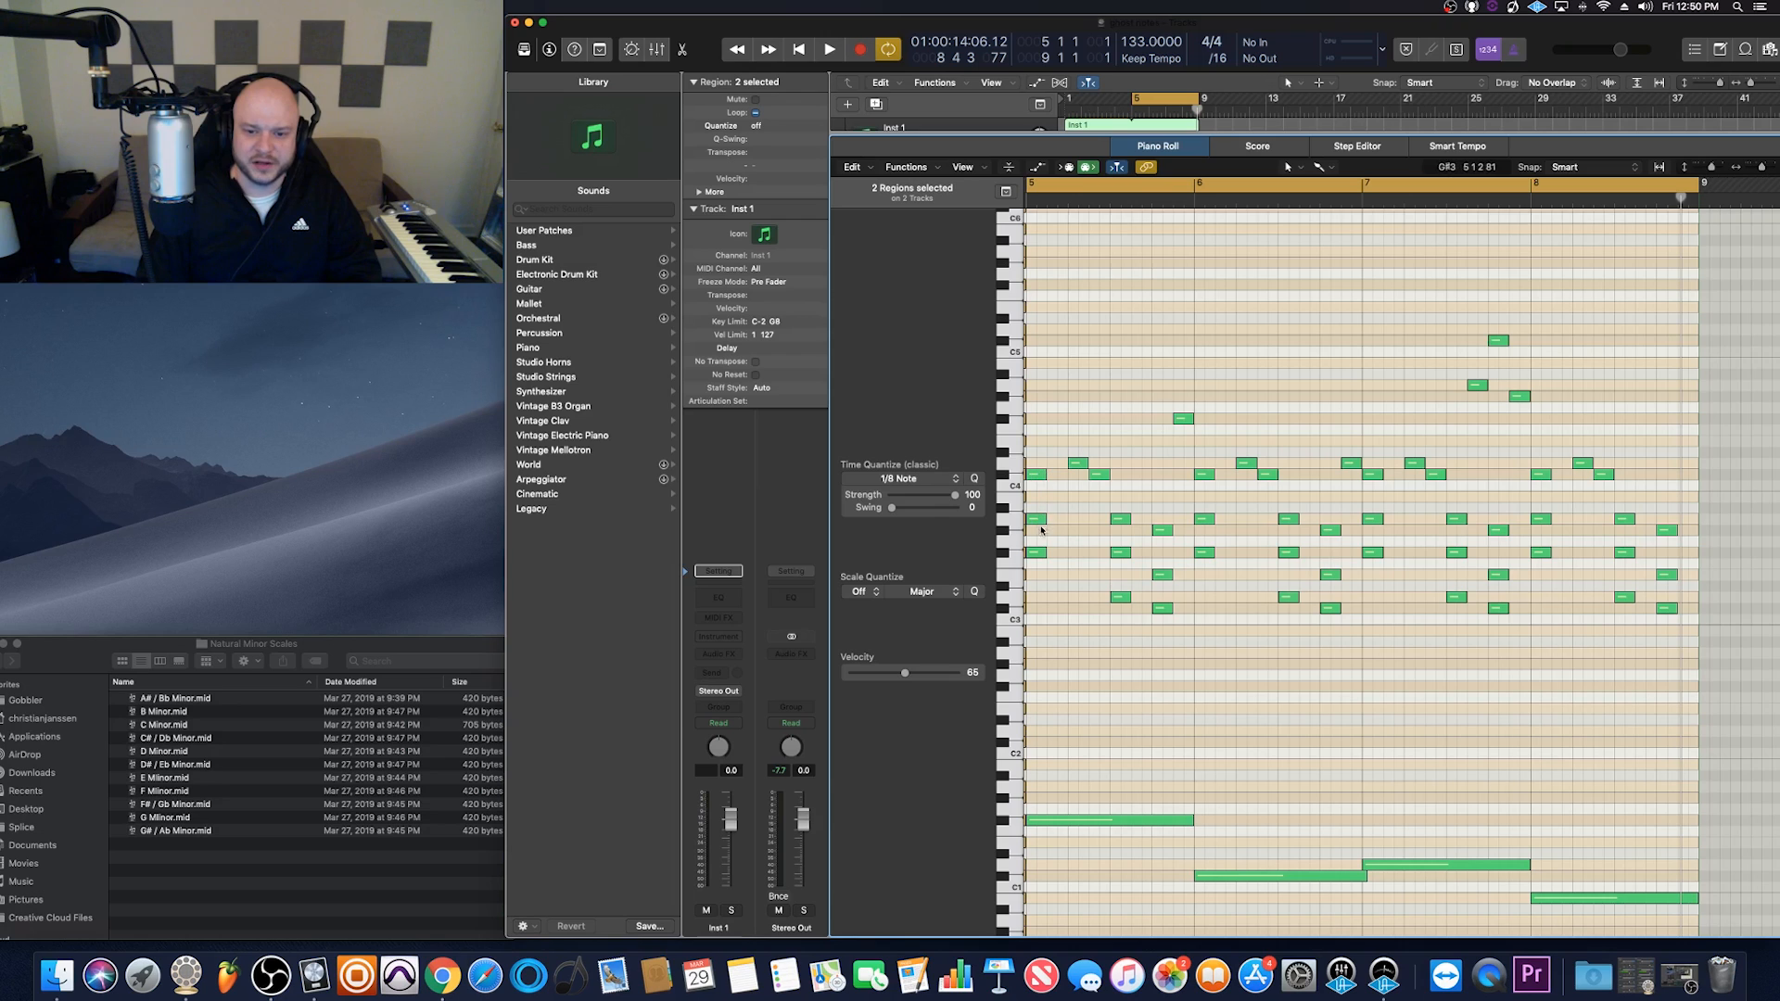
{"action": "mouse_move", "coordinate": [1064, 495]}
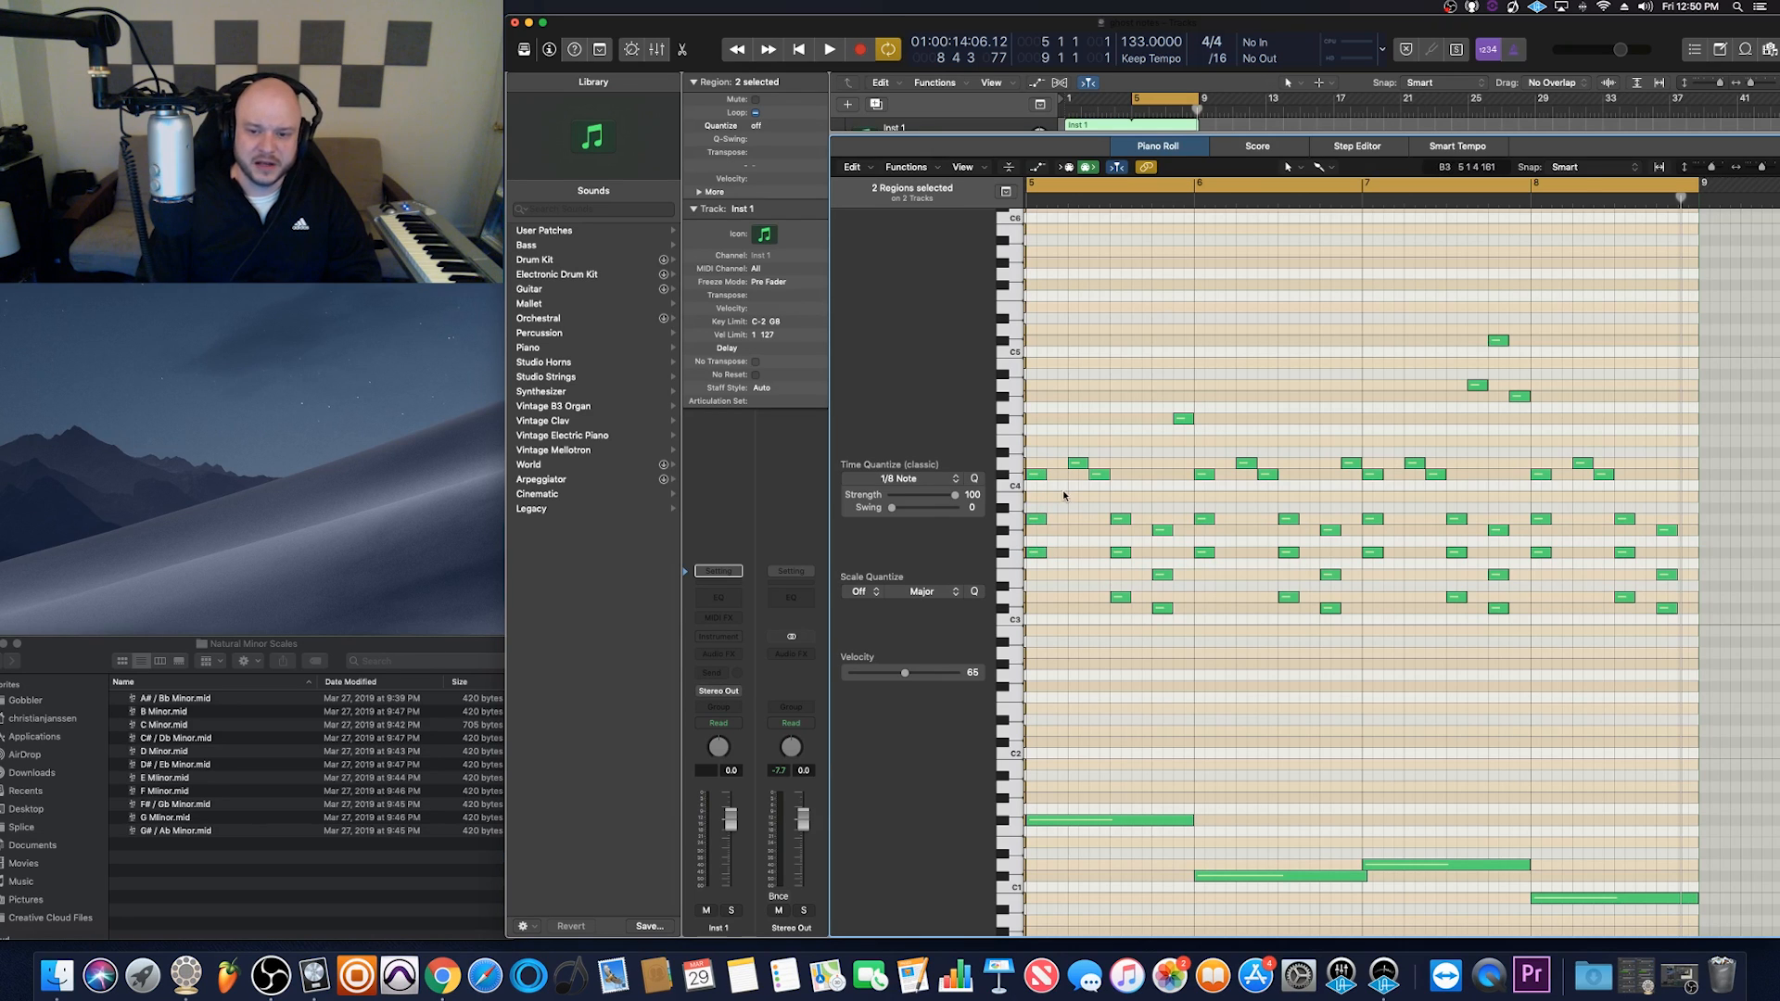
{"action": "mouse_move", "coordinate": [1109, 545]}
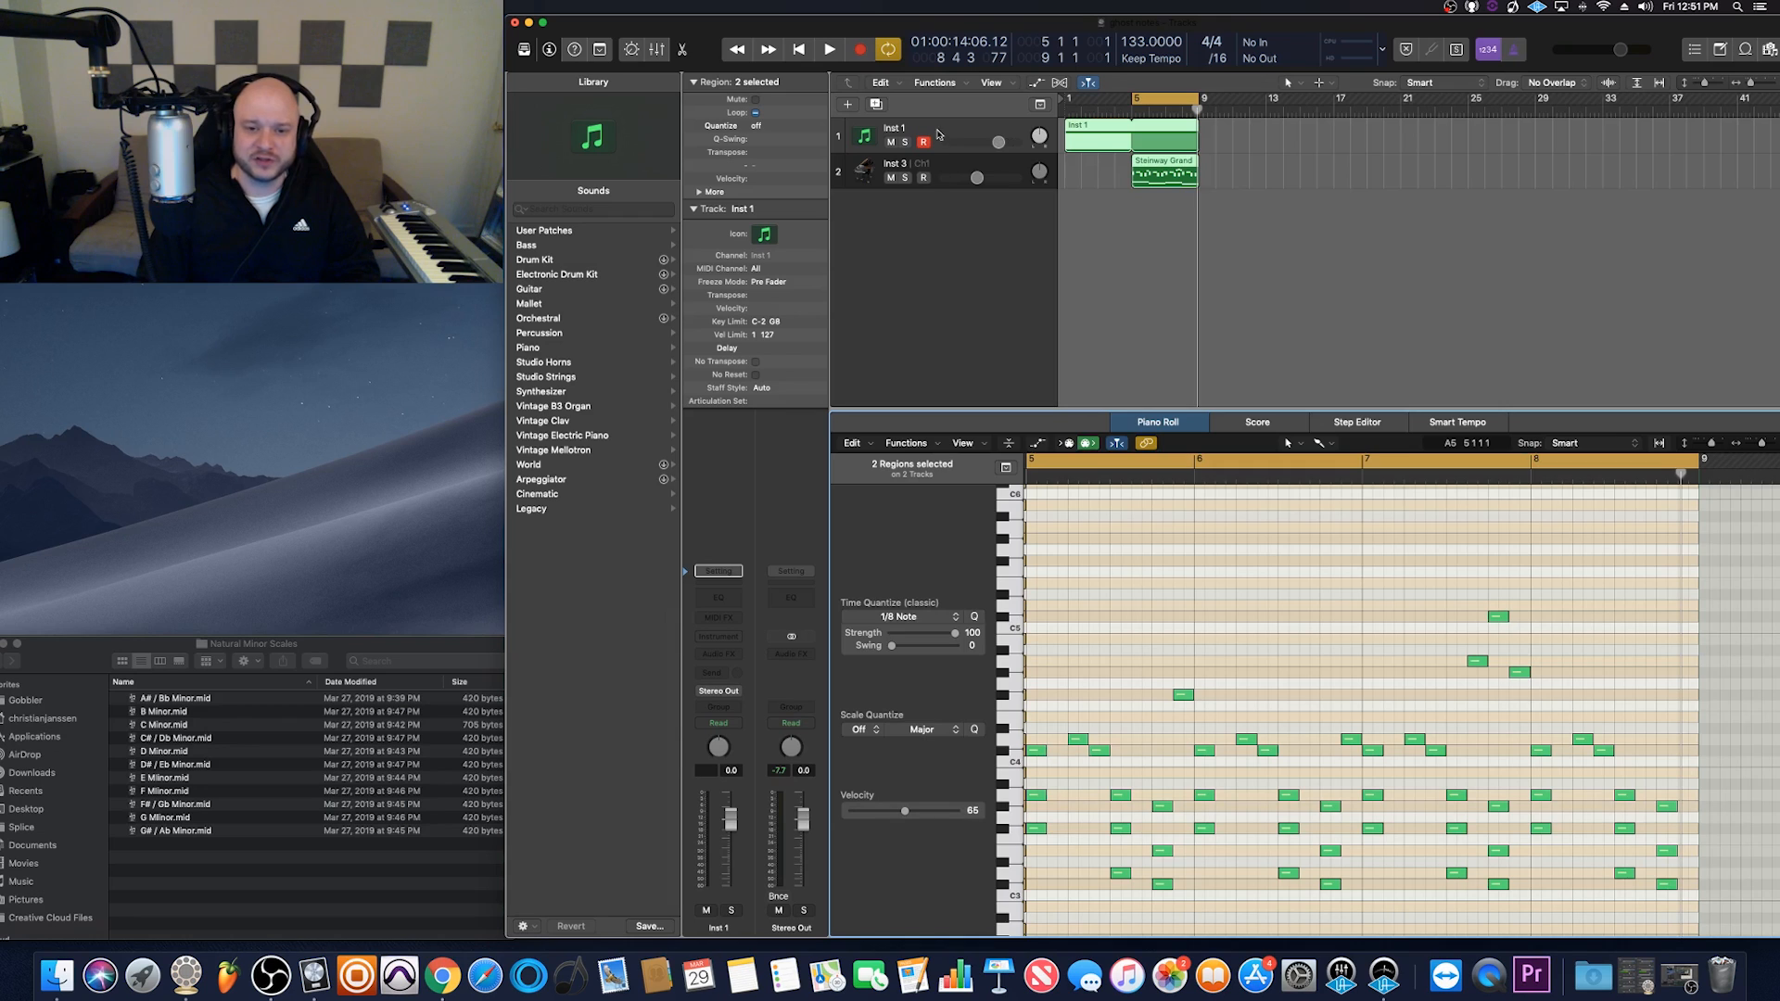
{"action": "mouse_move", "coordinate": [942, 180]}
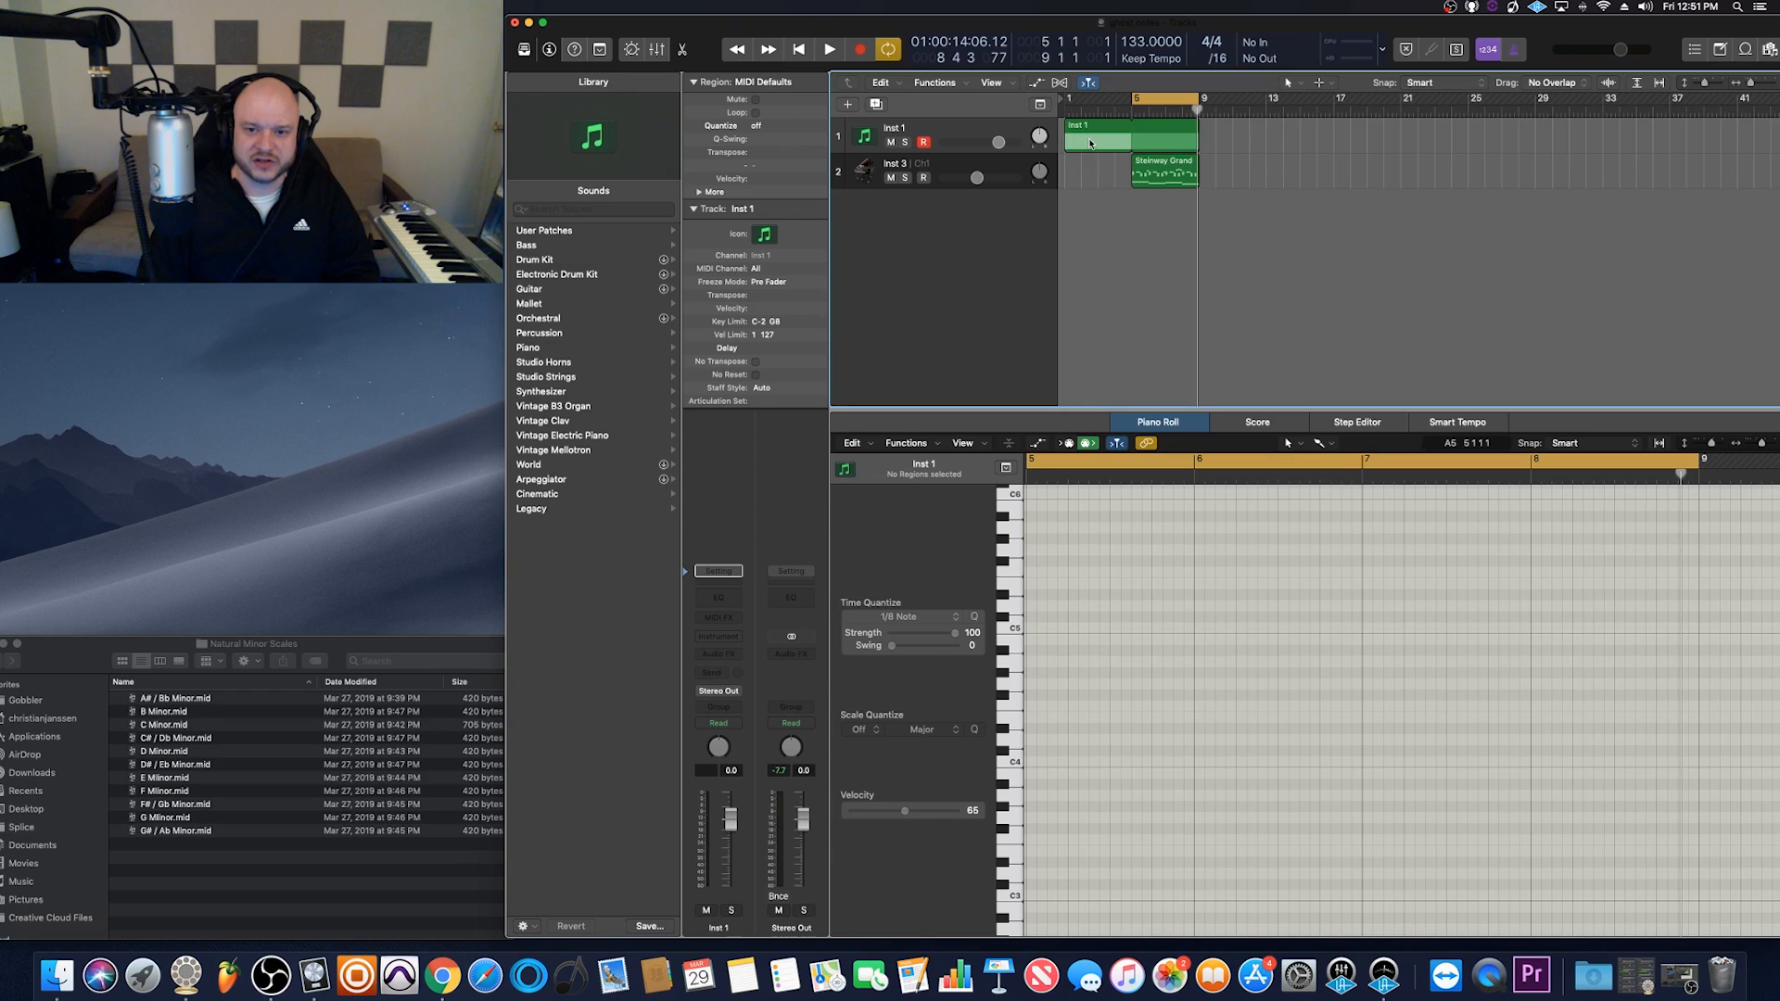
Switch the piano roll between the Steinway scale region and the empty Inst 1 region, ending on Inst 1.
{"action": "left_click", "coordinate": [1124, 139]}
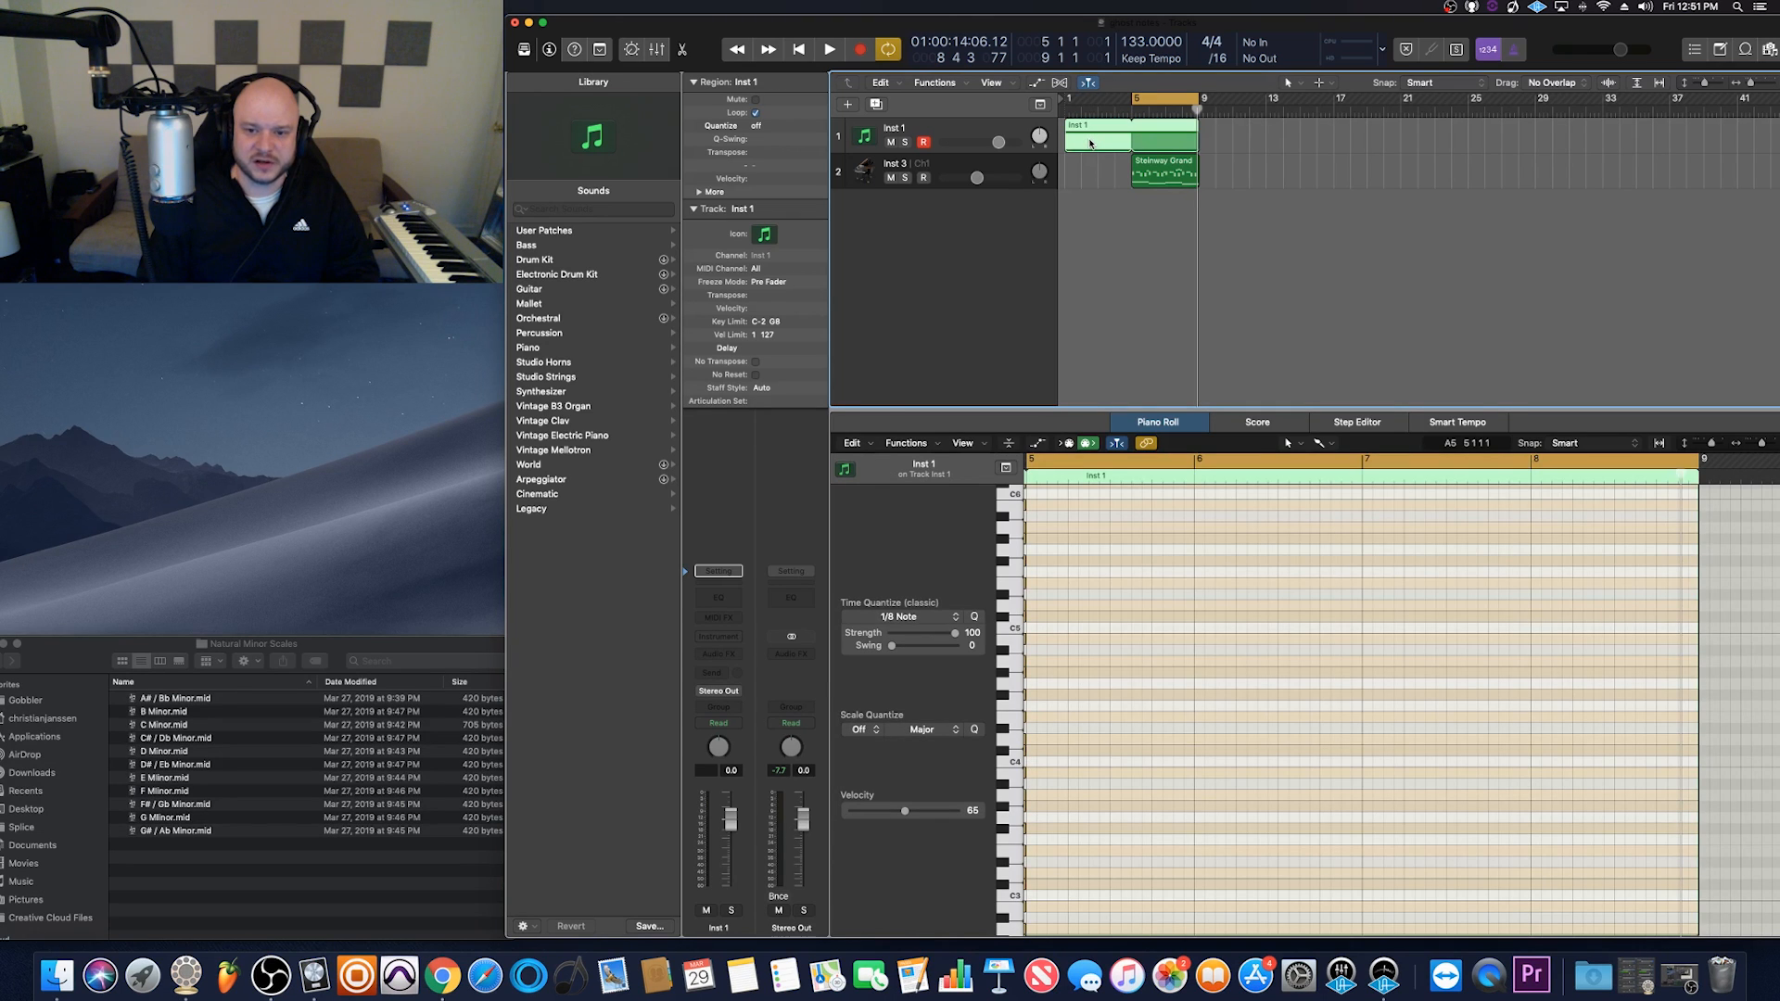
{"action": "left_click", "coordinate": [907, 164]}
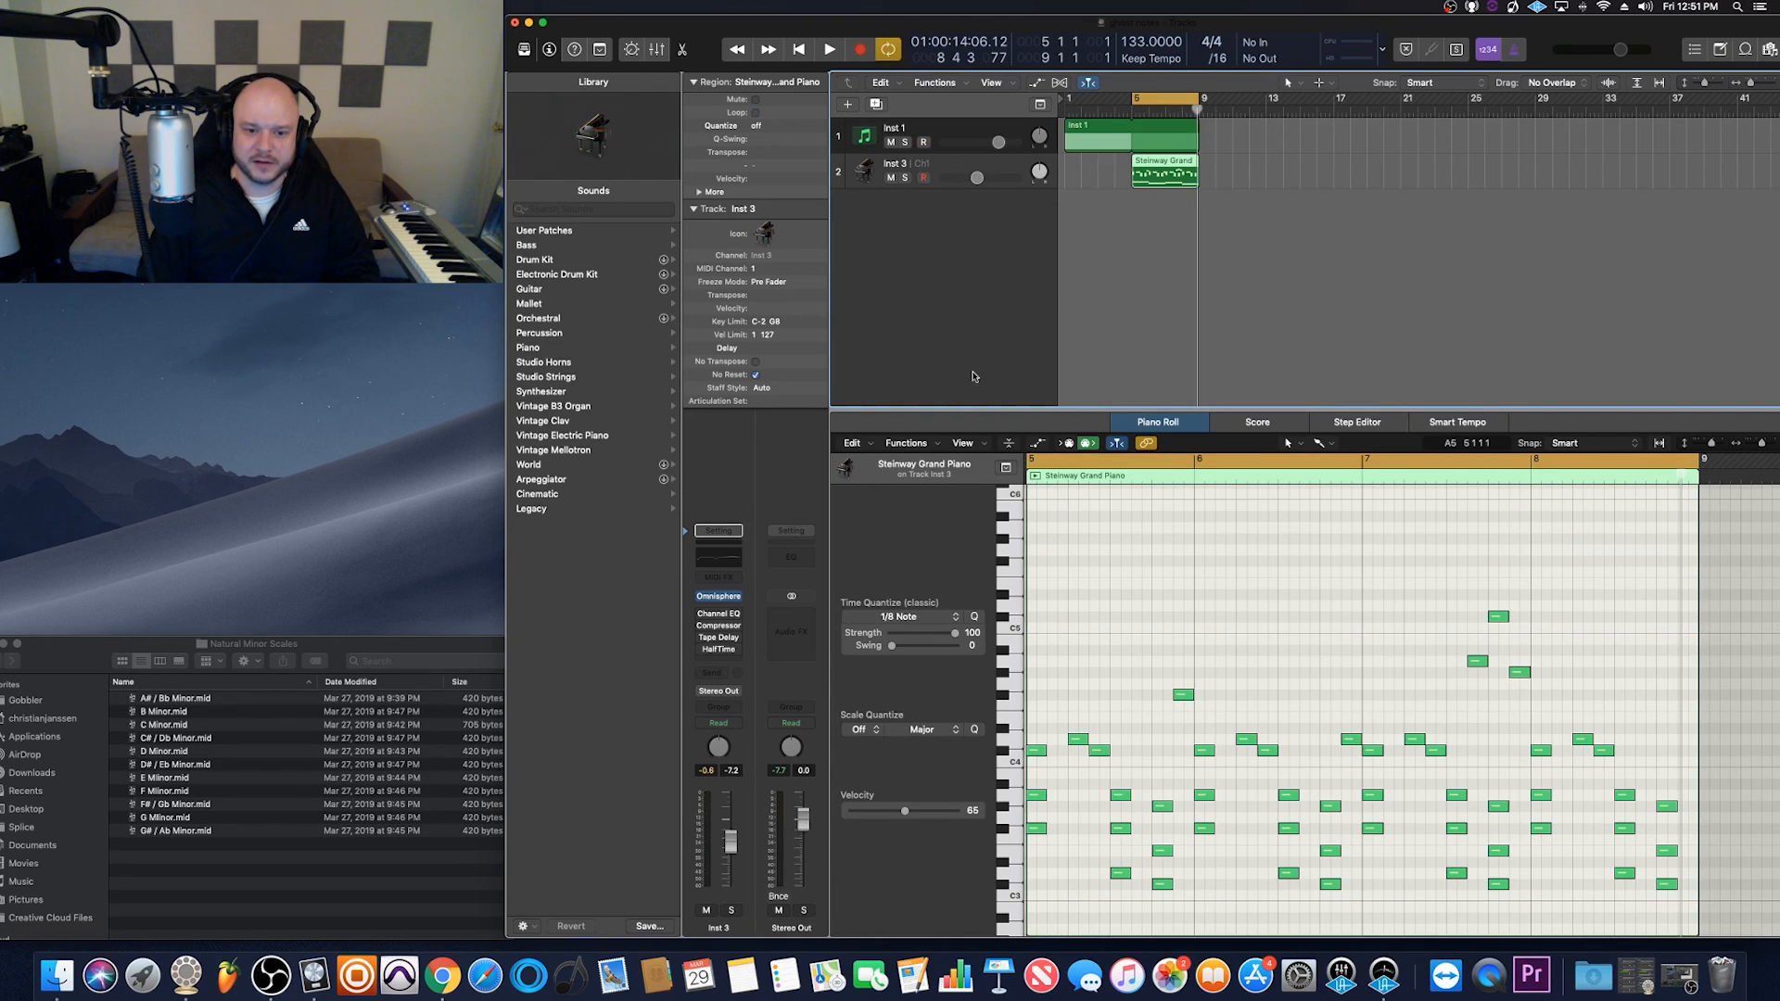
{"action": "scroll", "scroll_direction": "down", "scroll_amount": 3}
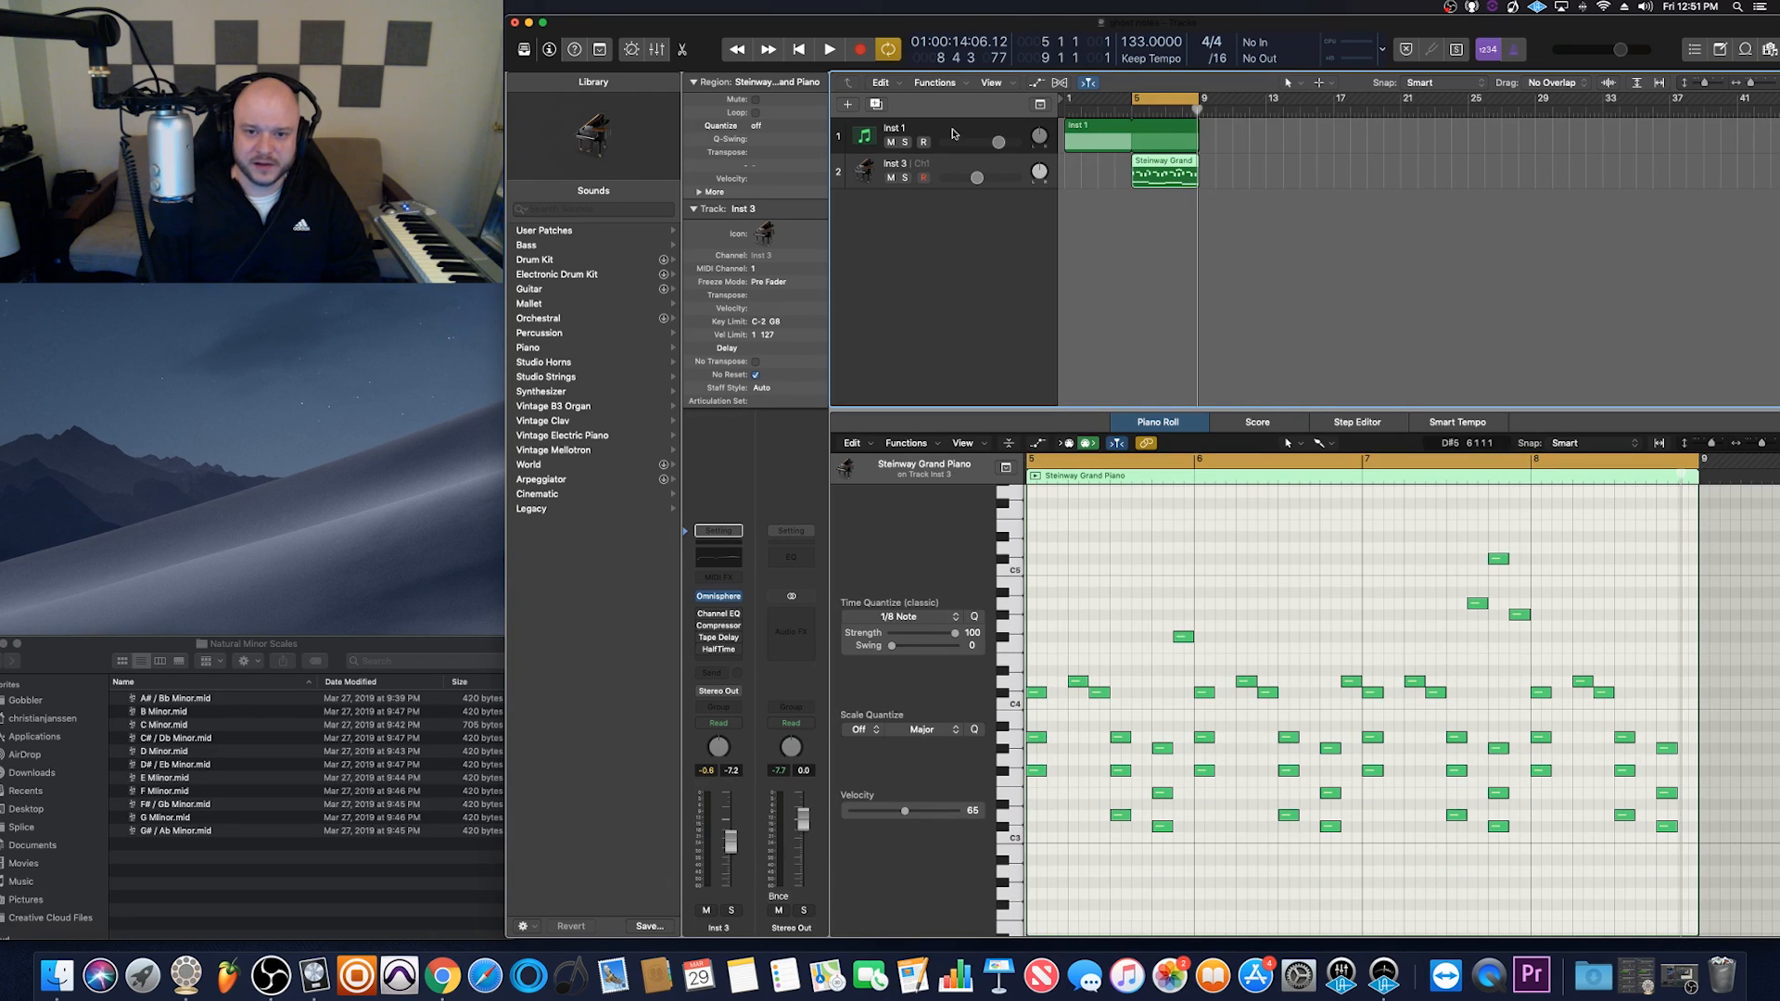
{"action": "left_click", "coordinate": [898, 141]}
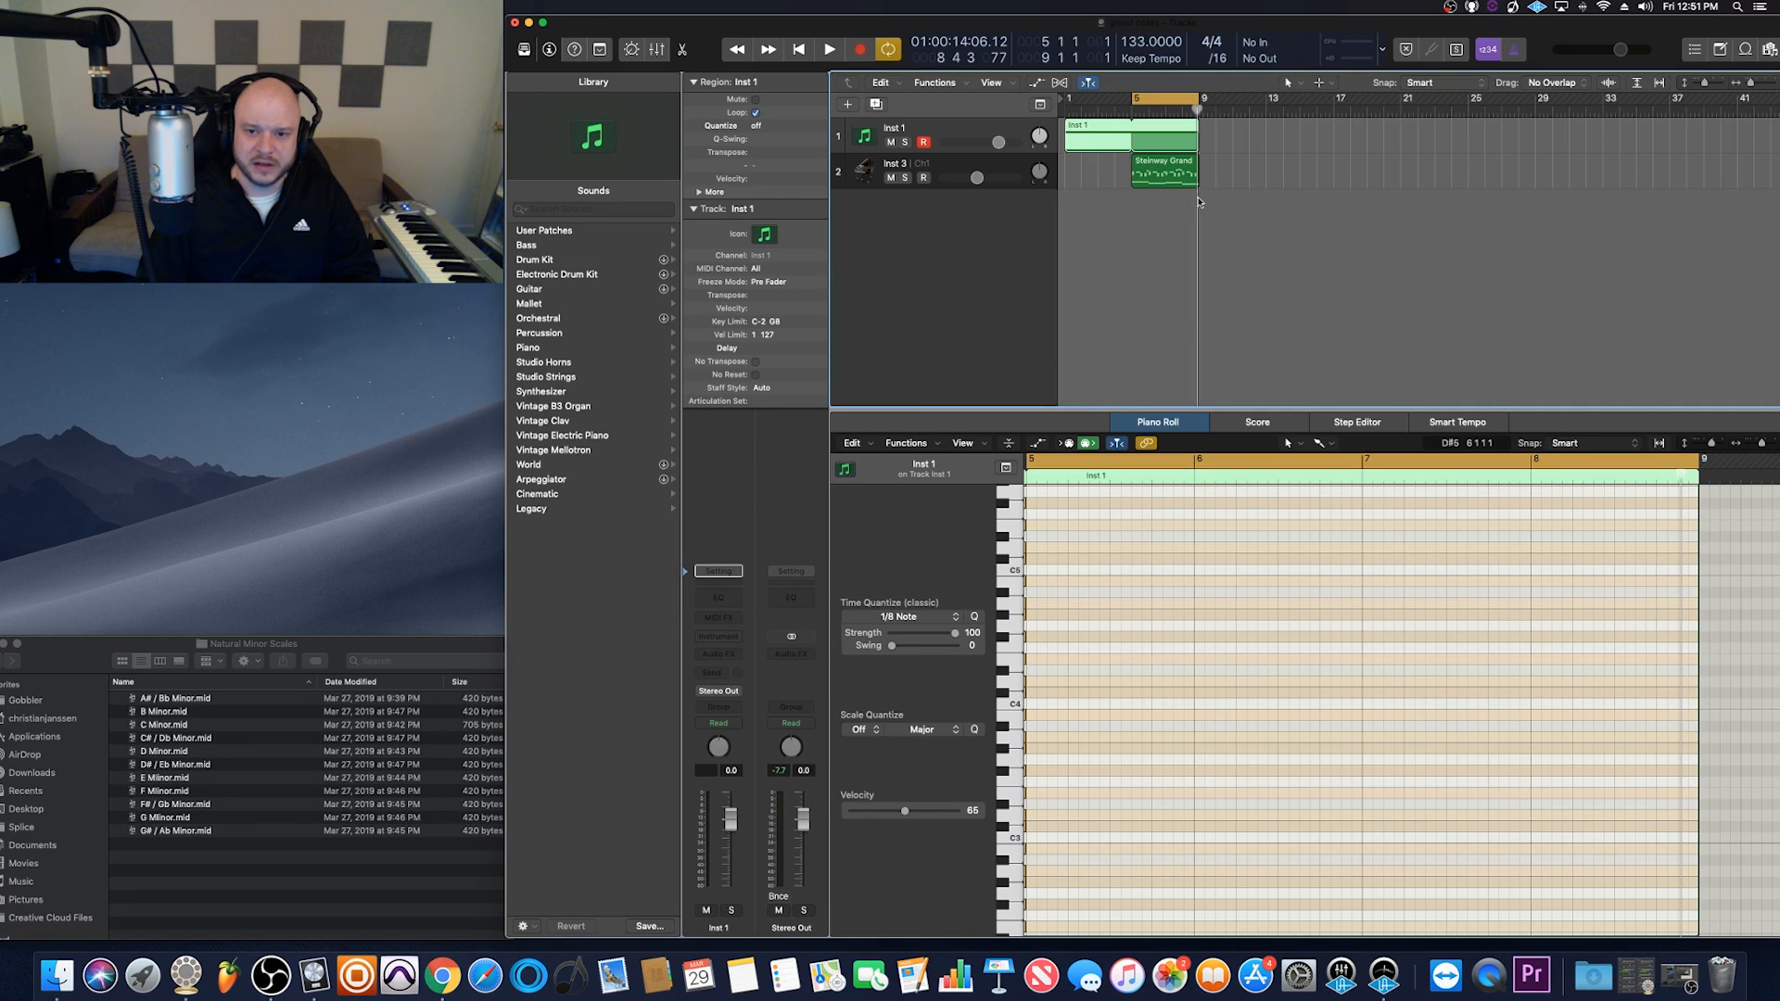
{"action": "mouse_move", "coordinate": [1173, 228]}
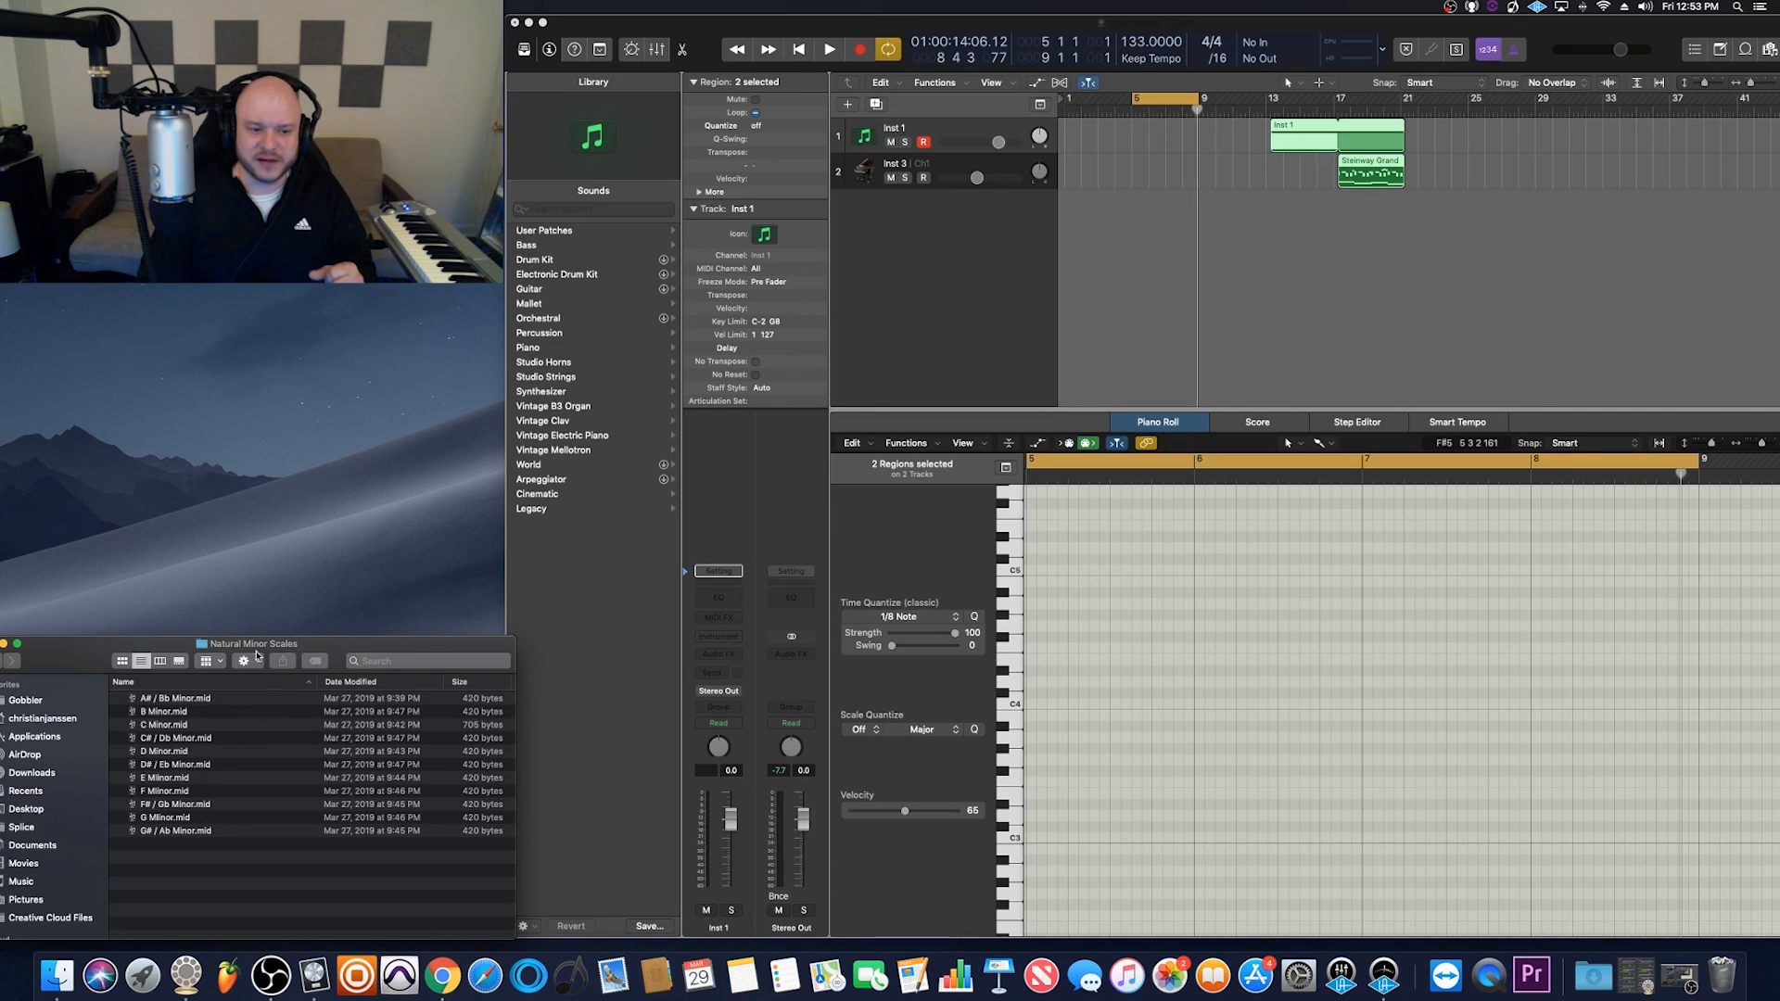
{"action": "mouse_move", "coordinate": [173, 823]}
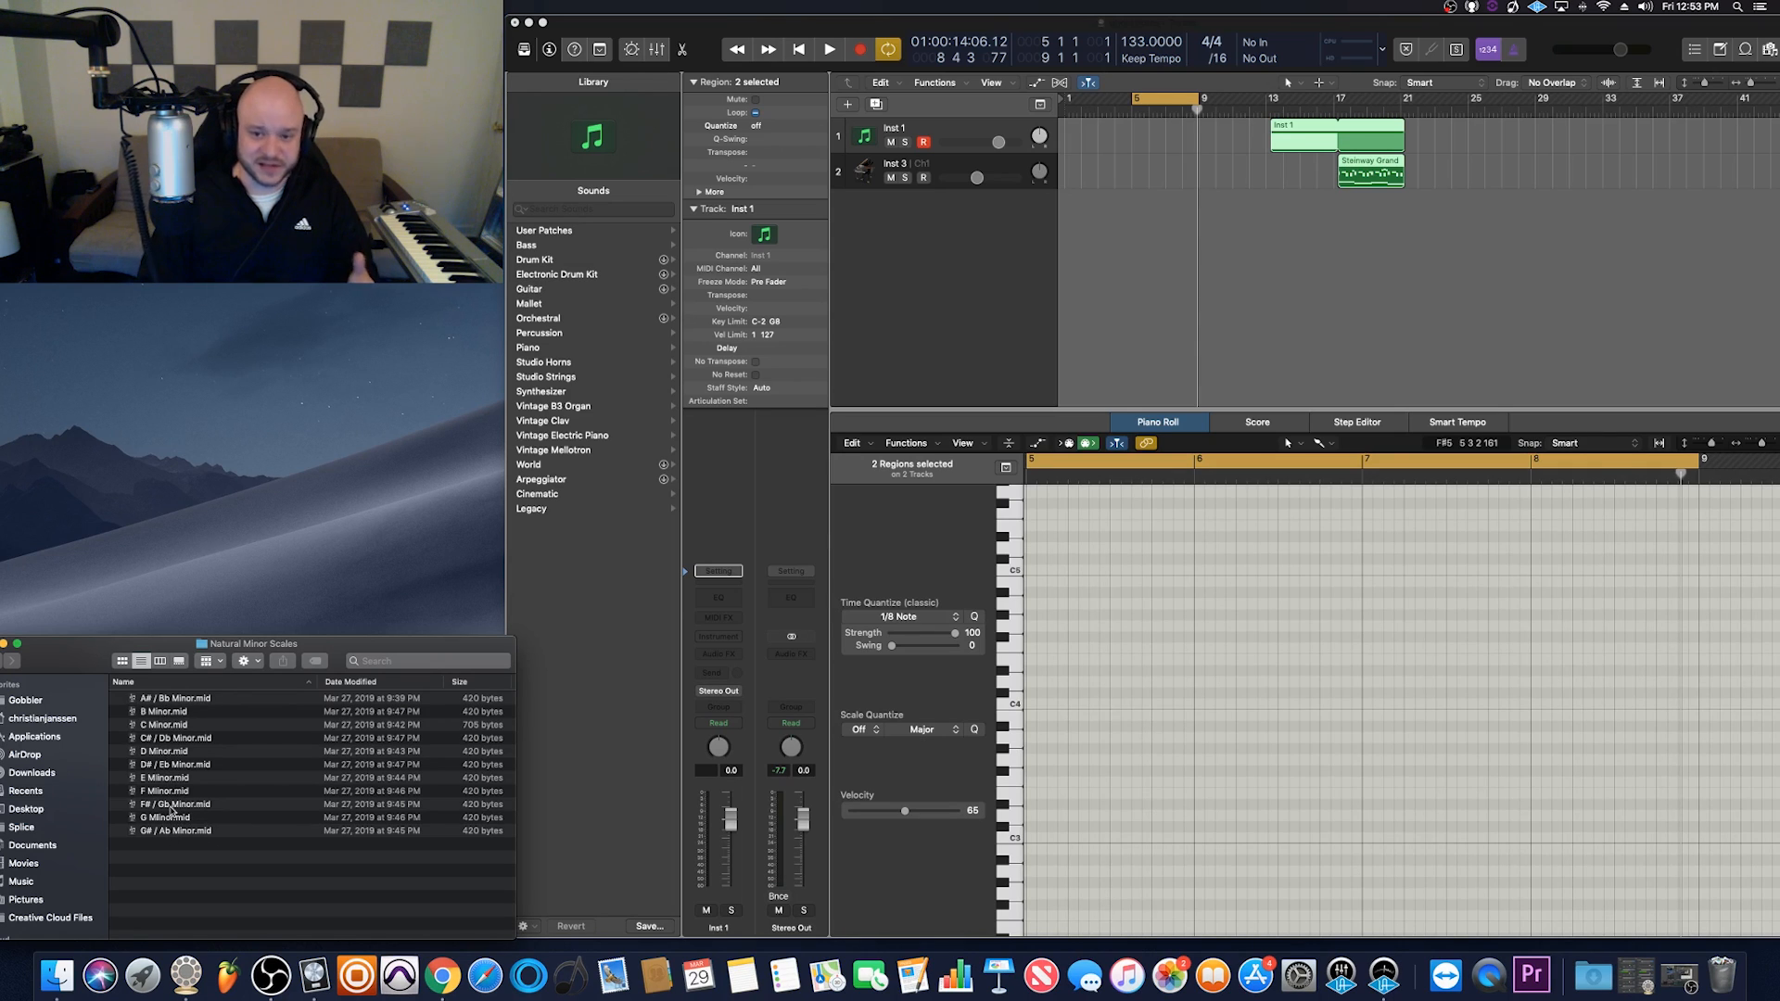
Pick the F# / Gb Minor.mid scale file in Finder for the ghost-note track.
{"action": "left_click", "coordinate": [171, 803]}
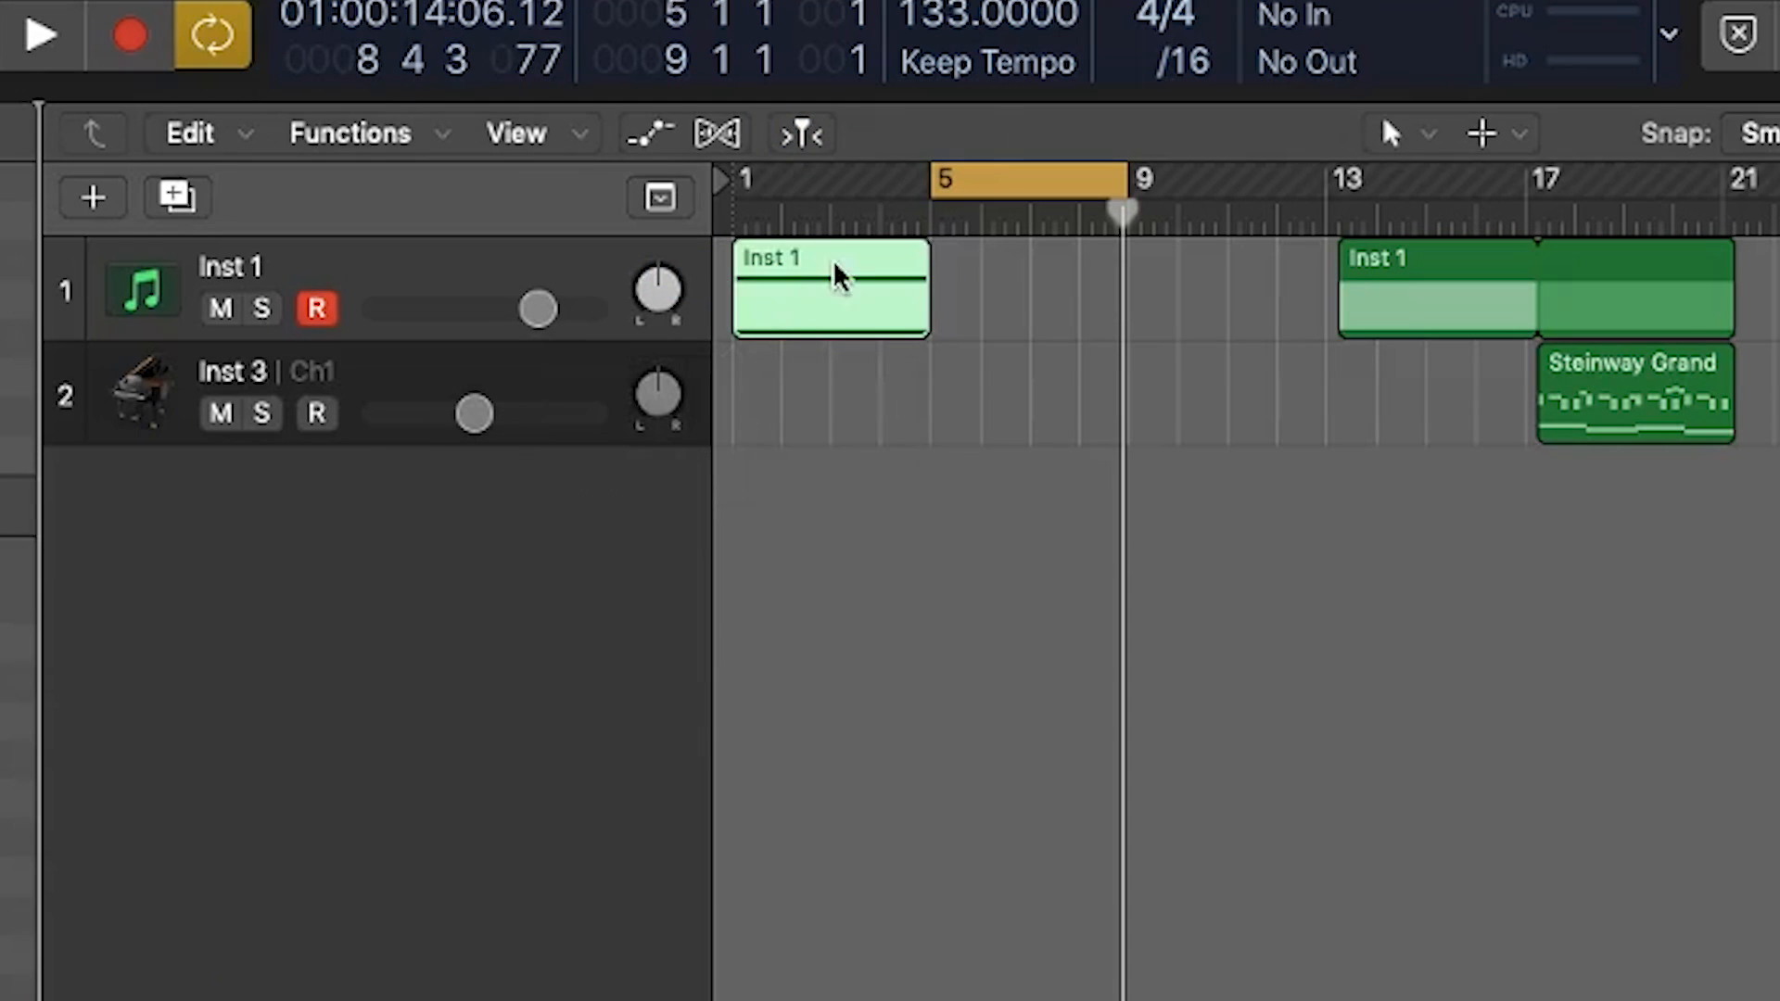
{"action": "mouse_move", "coordinate": [919, 260]}
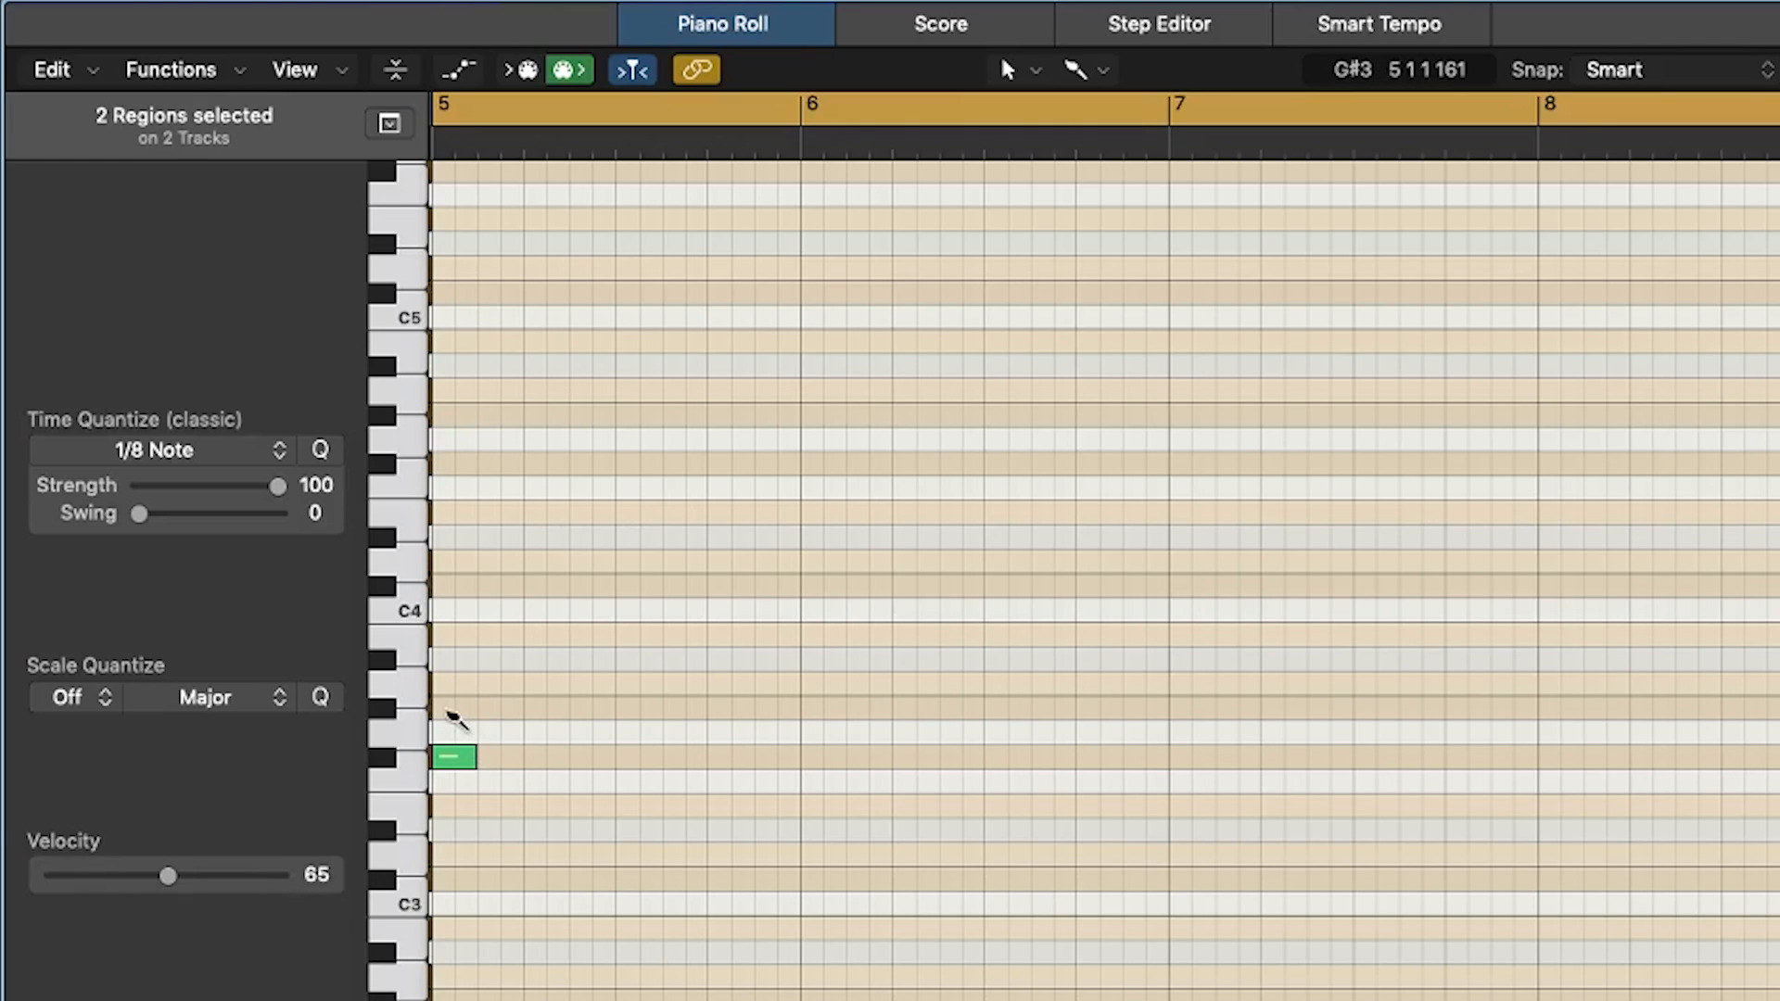
{"action": "mouse_move", "coordinate": [458, 693]}
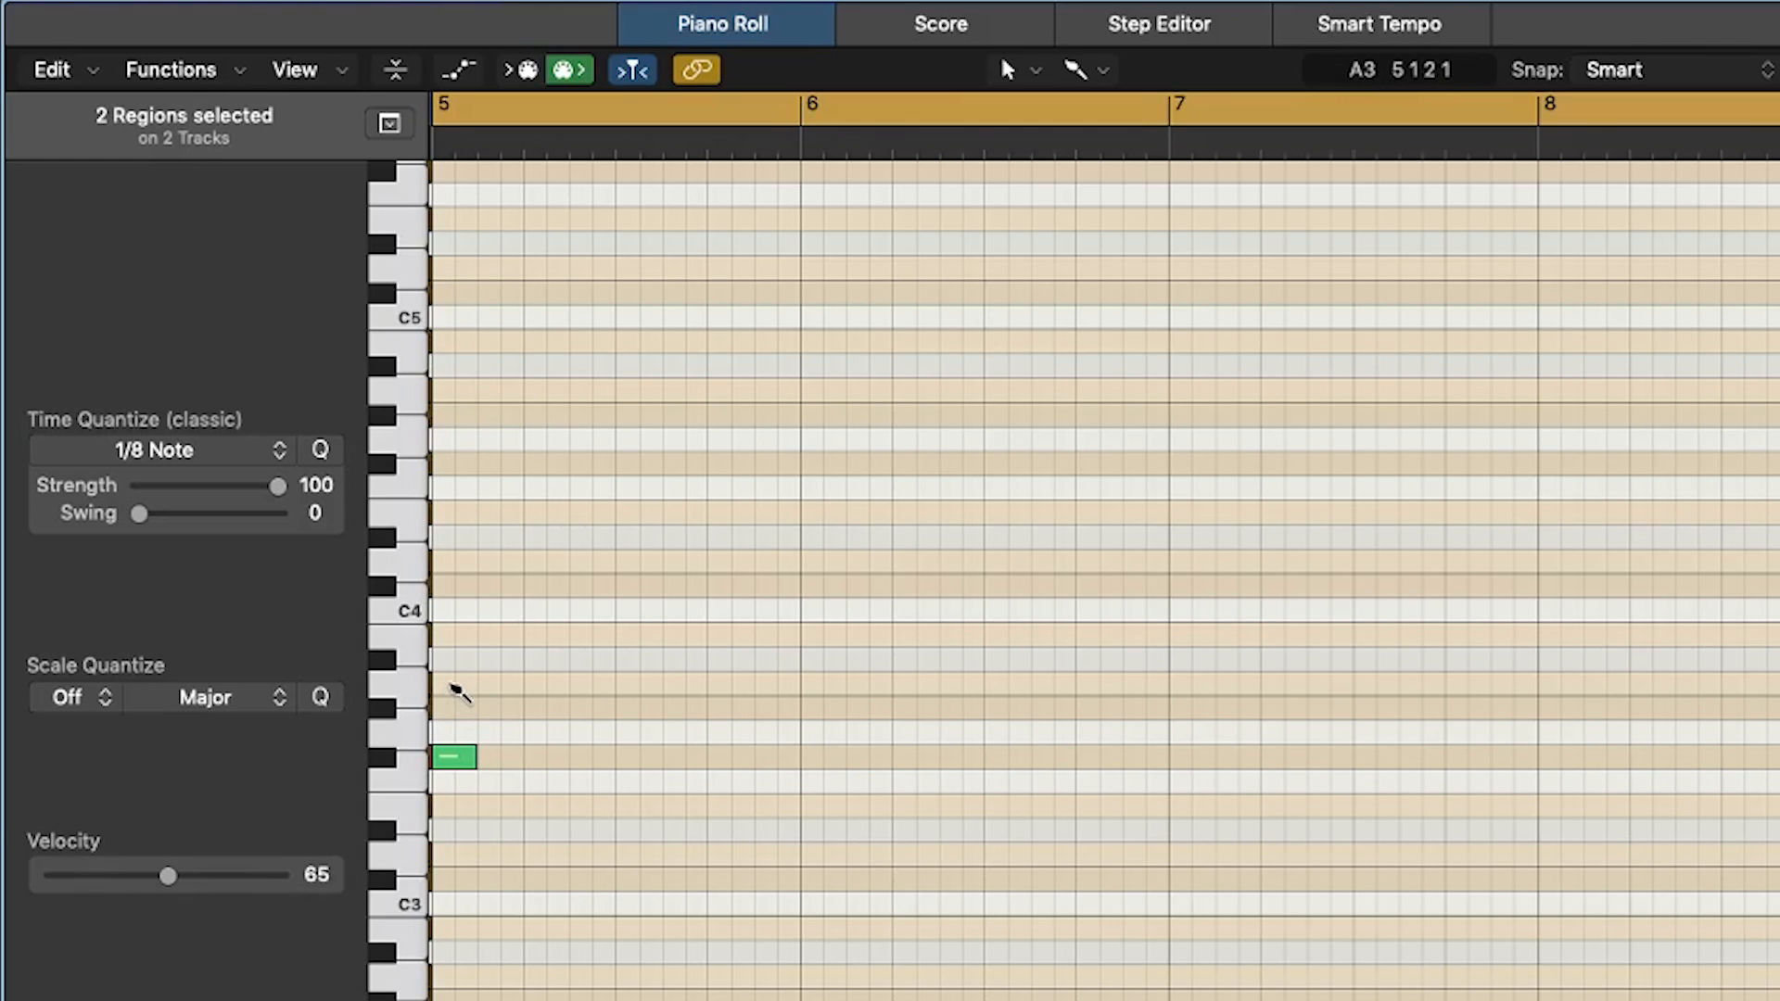
Draw three-note chords at bar 5, halfway through bar 5, and at bar 6 with the Pencil tool.
{"action": "left_click", "coordinate": [453, 684]}
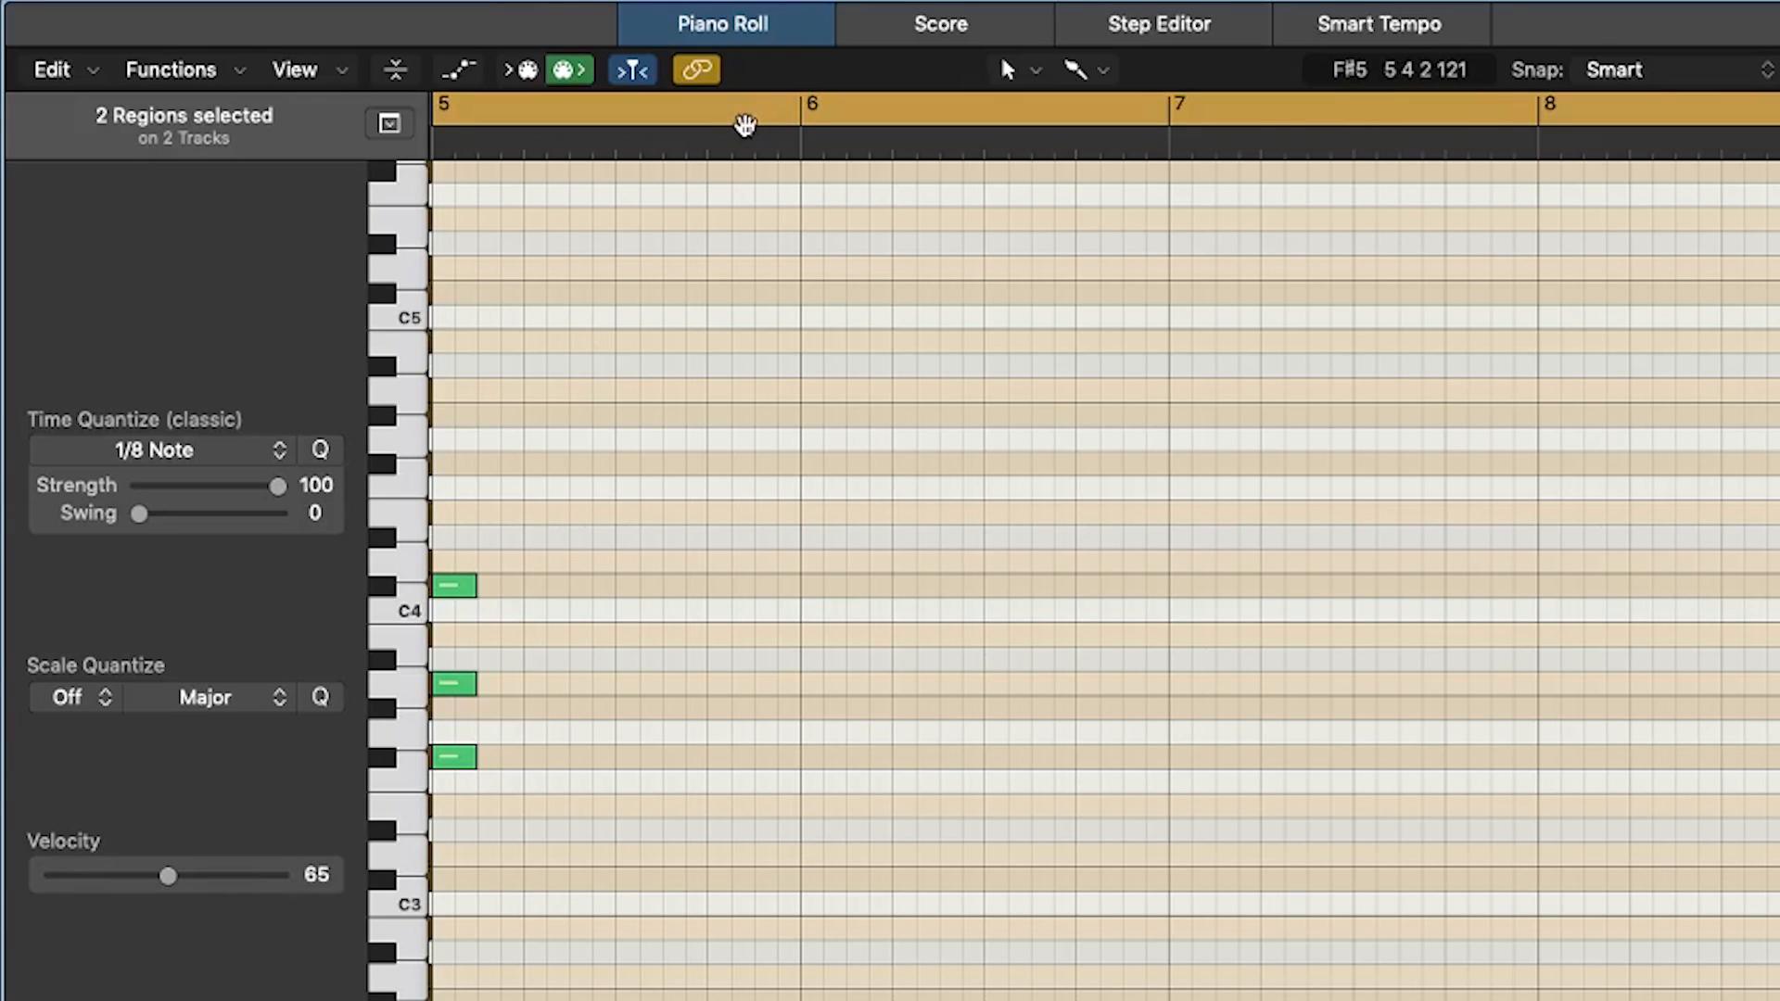
{"action": "left_click", "coordinate": [524, 124]}
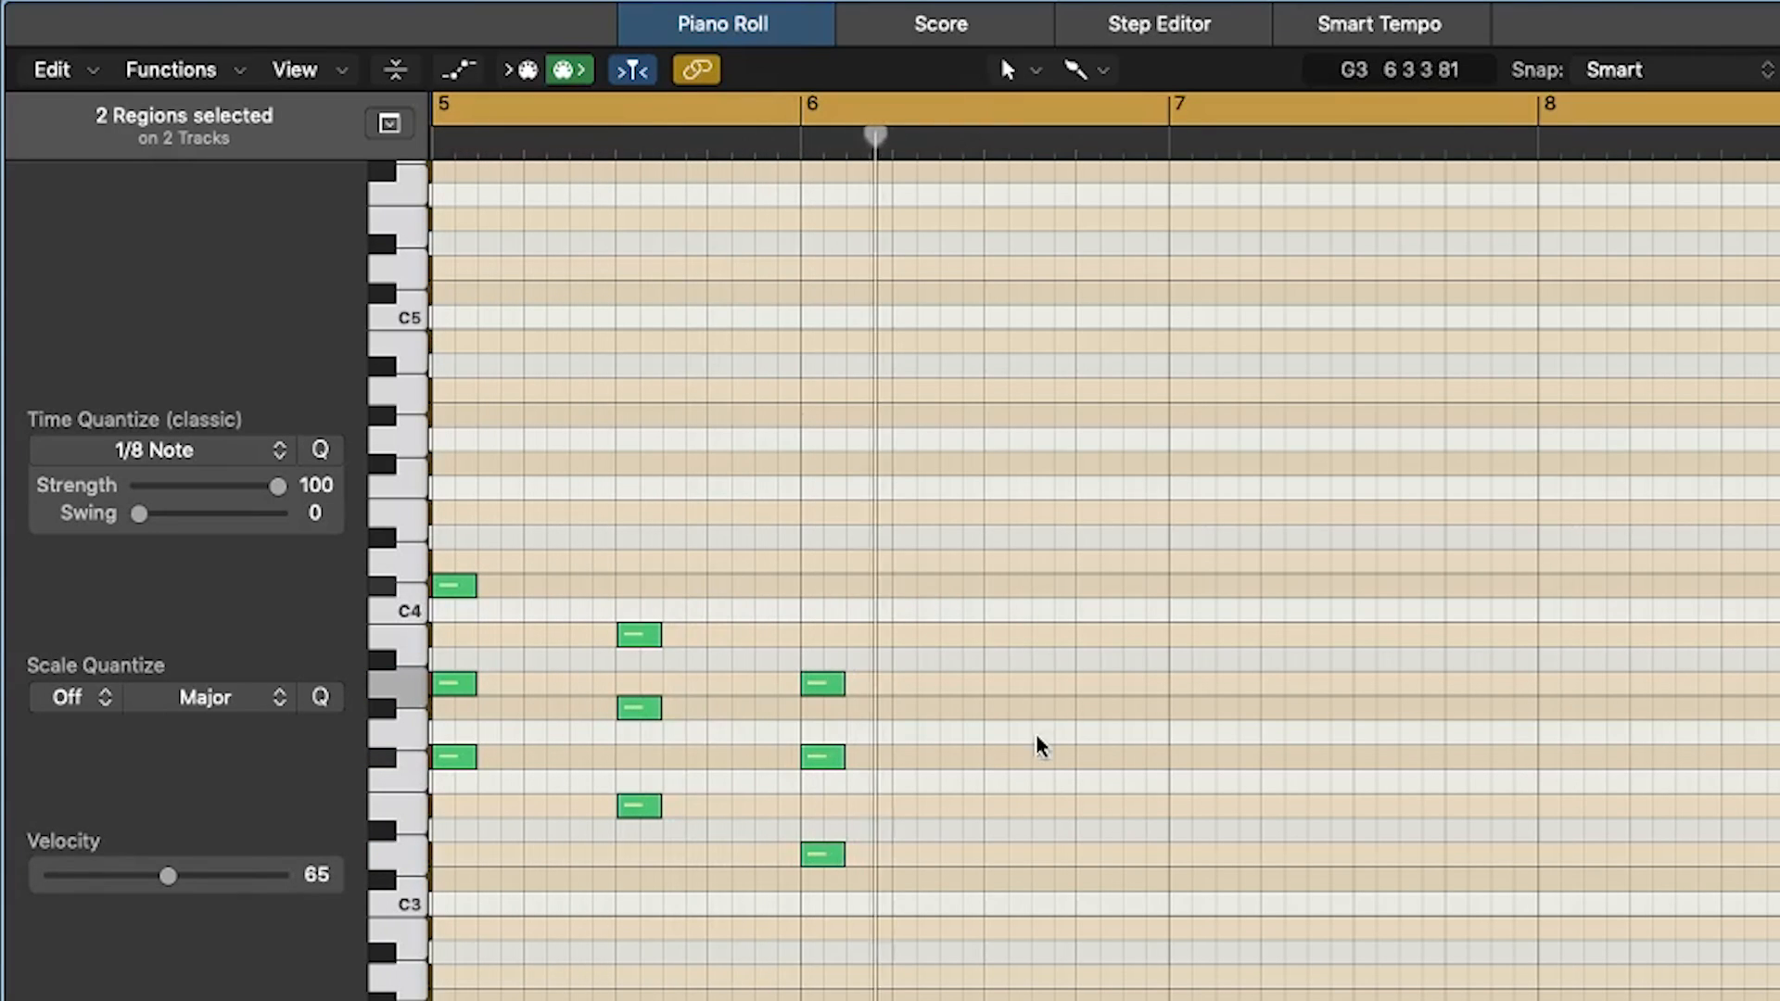
{"action": "left_click", "coordinate": [1005, 706]}
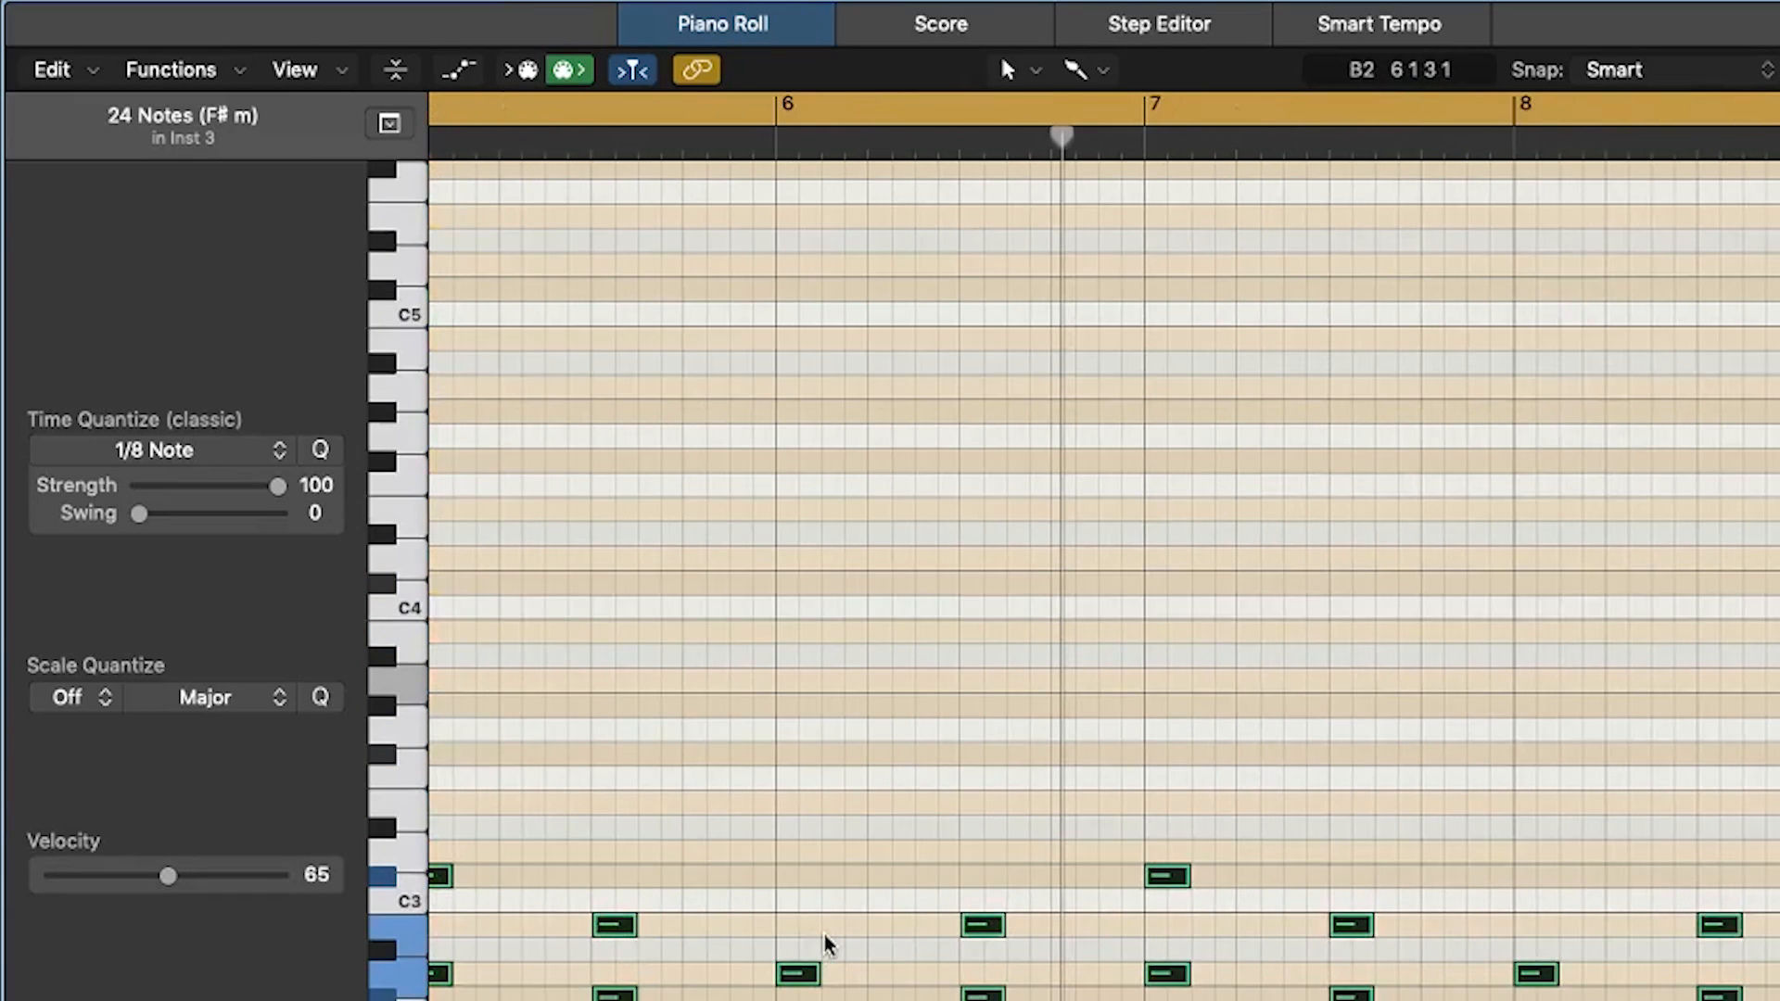
Scroll the piano roll down to the chords transposed an octave lower across bars 5–8.
{"action": "scroll", "scroll_direction": "down", "scroll_amount": 3}
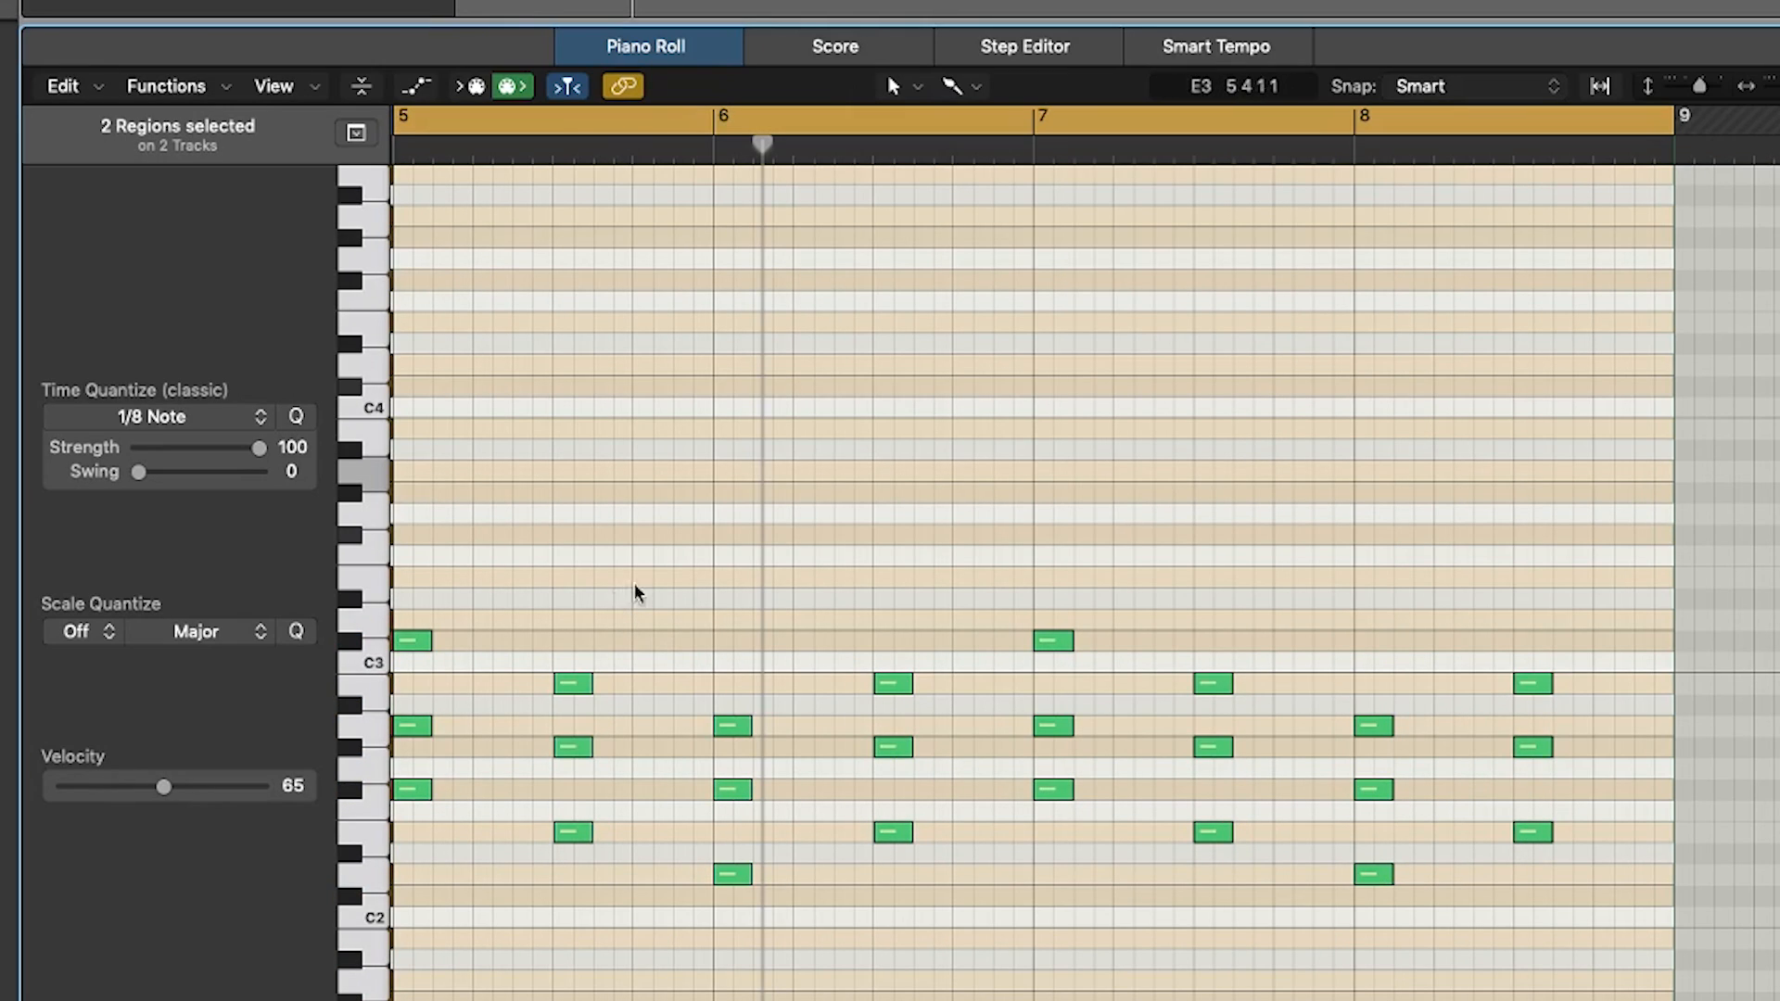
Draw melody notes above the chords through bar 8, replacing the last note with a higher one.
{"action": "left_click", "coordinate": [690, 534]}
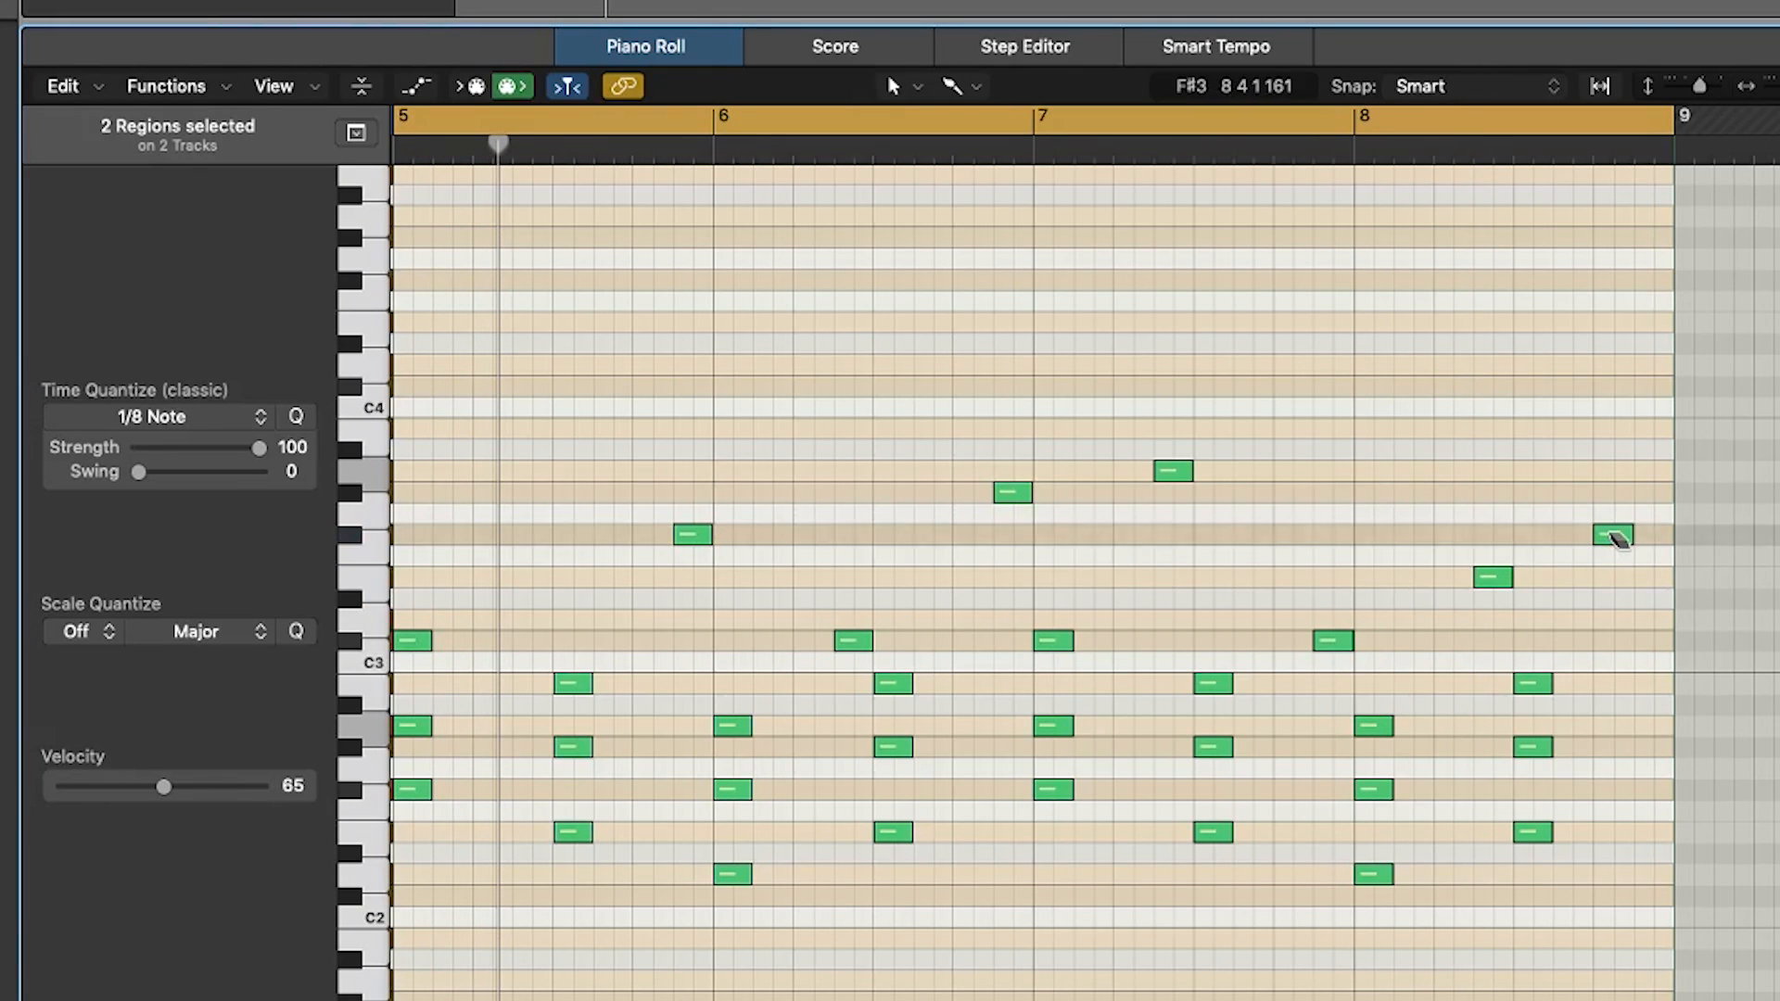
{"action": "left_click", "coordinate": [1611, 536]}
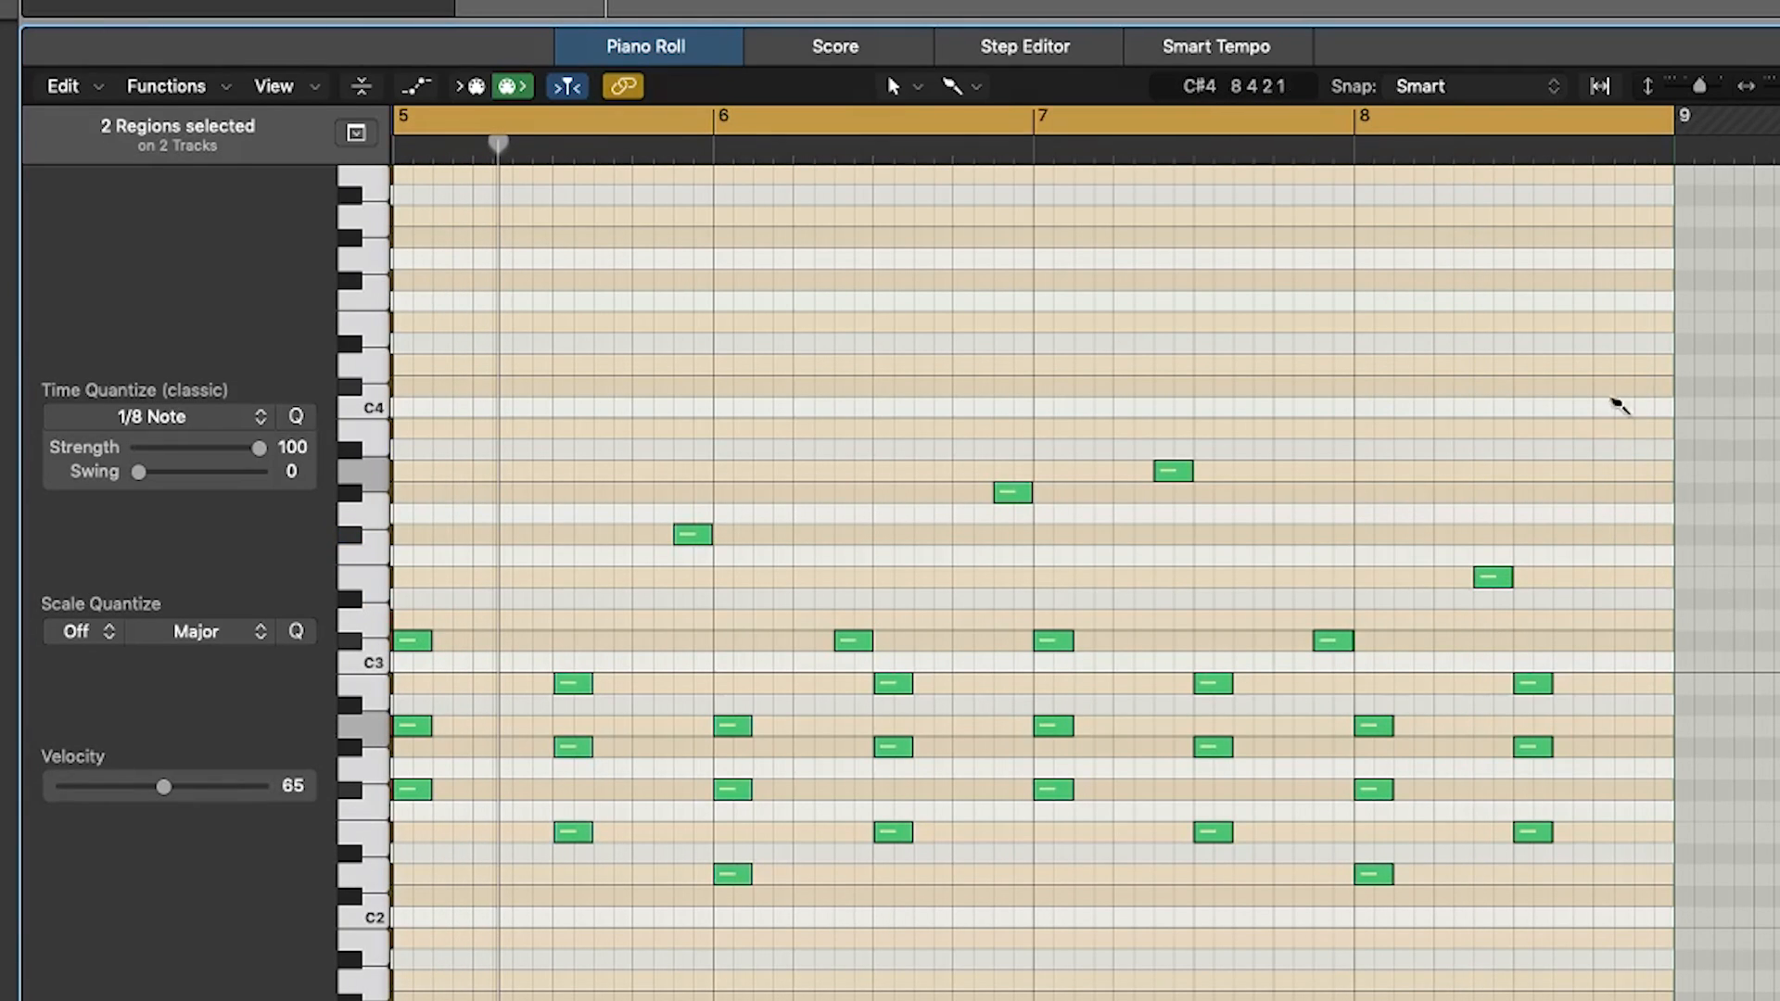
{"action": "left_click", "coordinate": [1611, 386]}
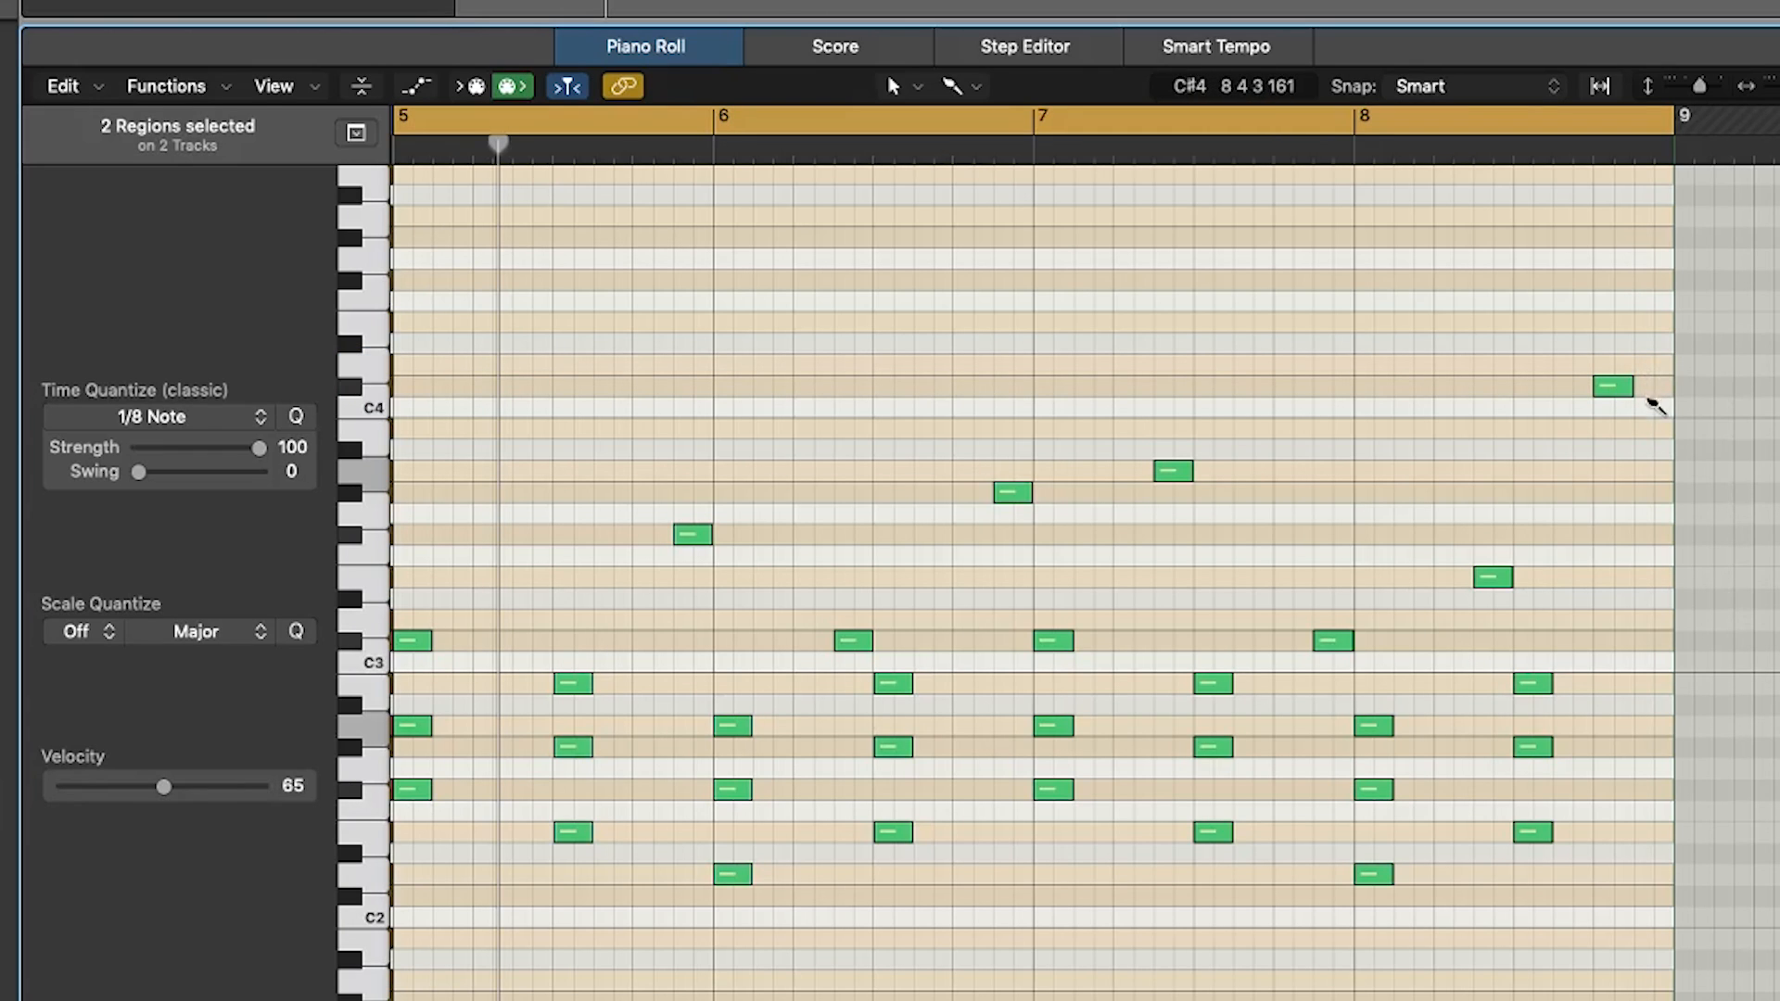
{"action": "mouse_move", "coordinate": [1646, 369]}
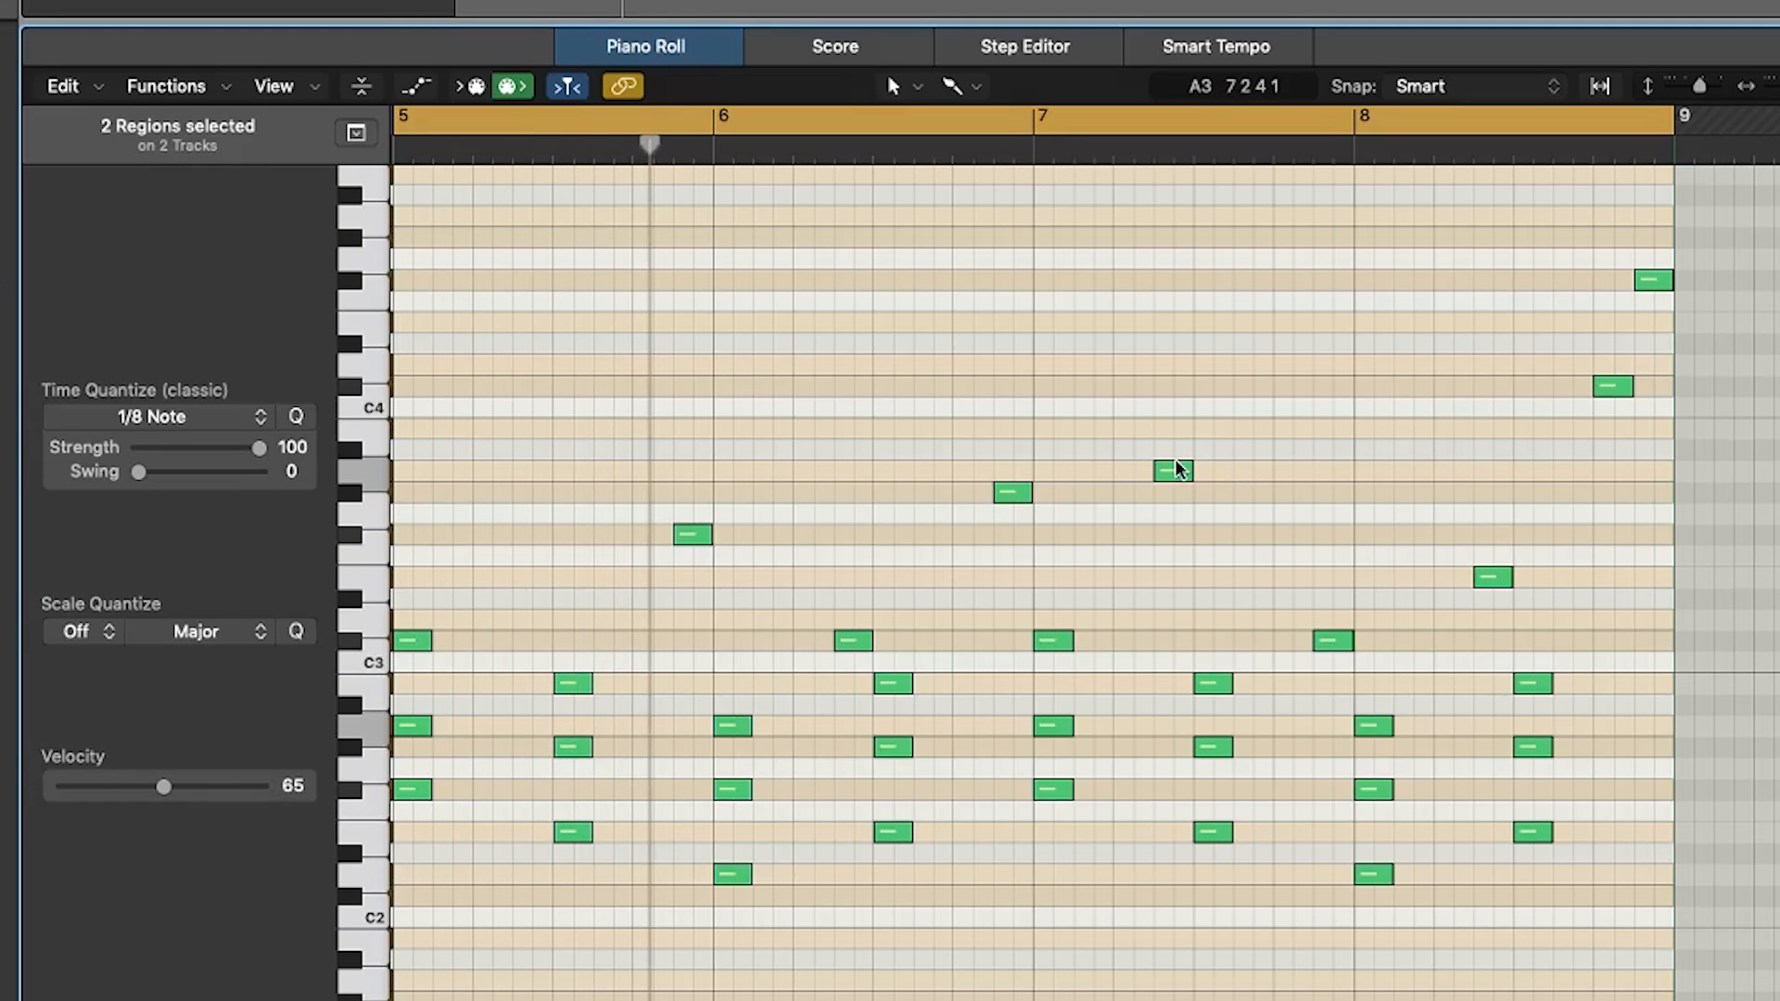
{"action": "left_click", "coordinate": [1003, 115]}
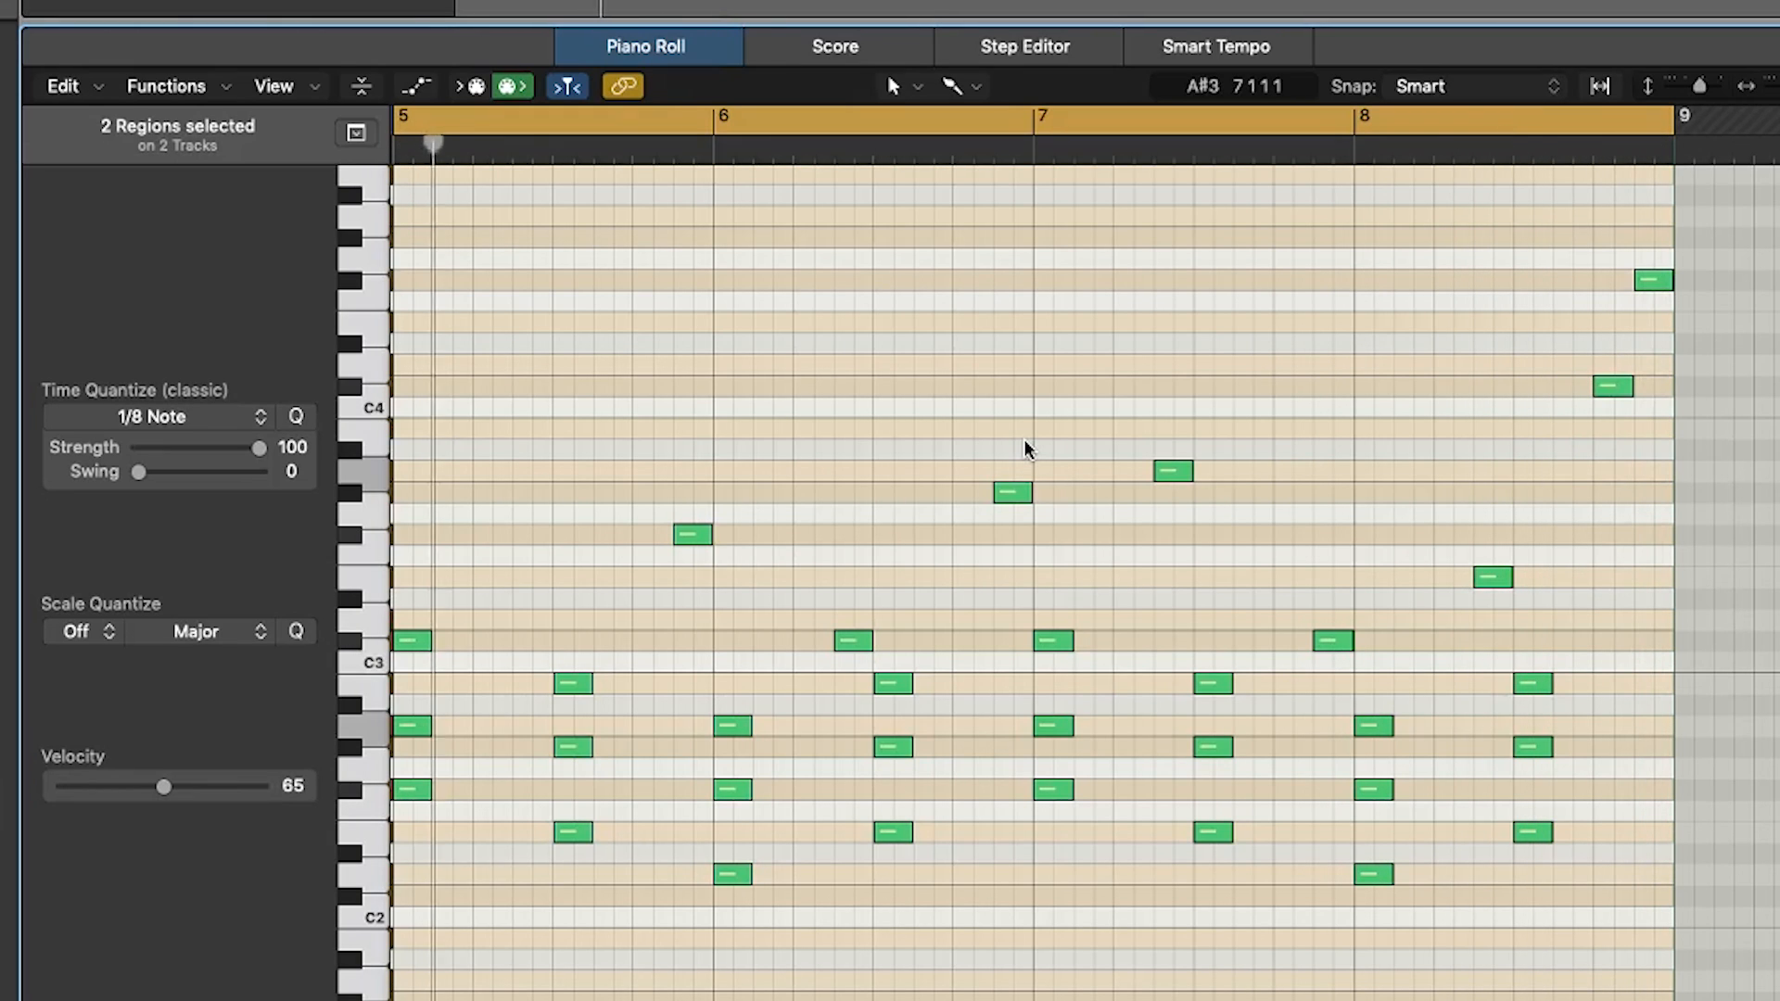
{"action": "left_click", "coordinate": [780, 117]}
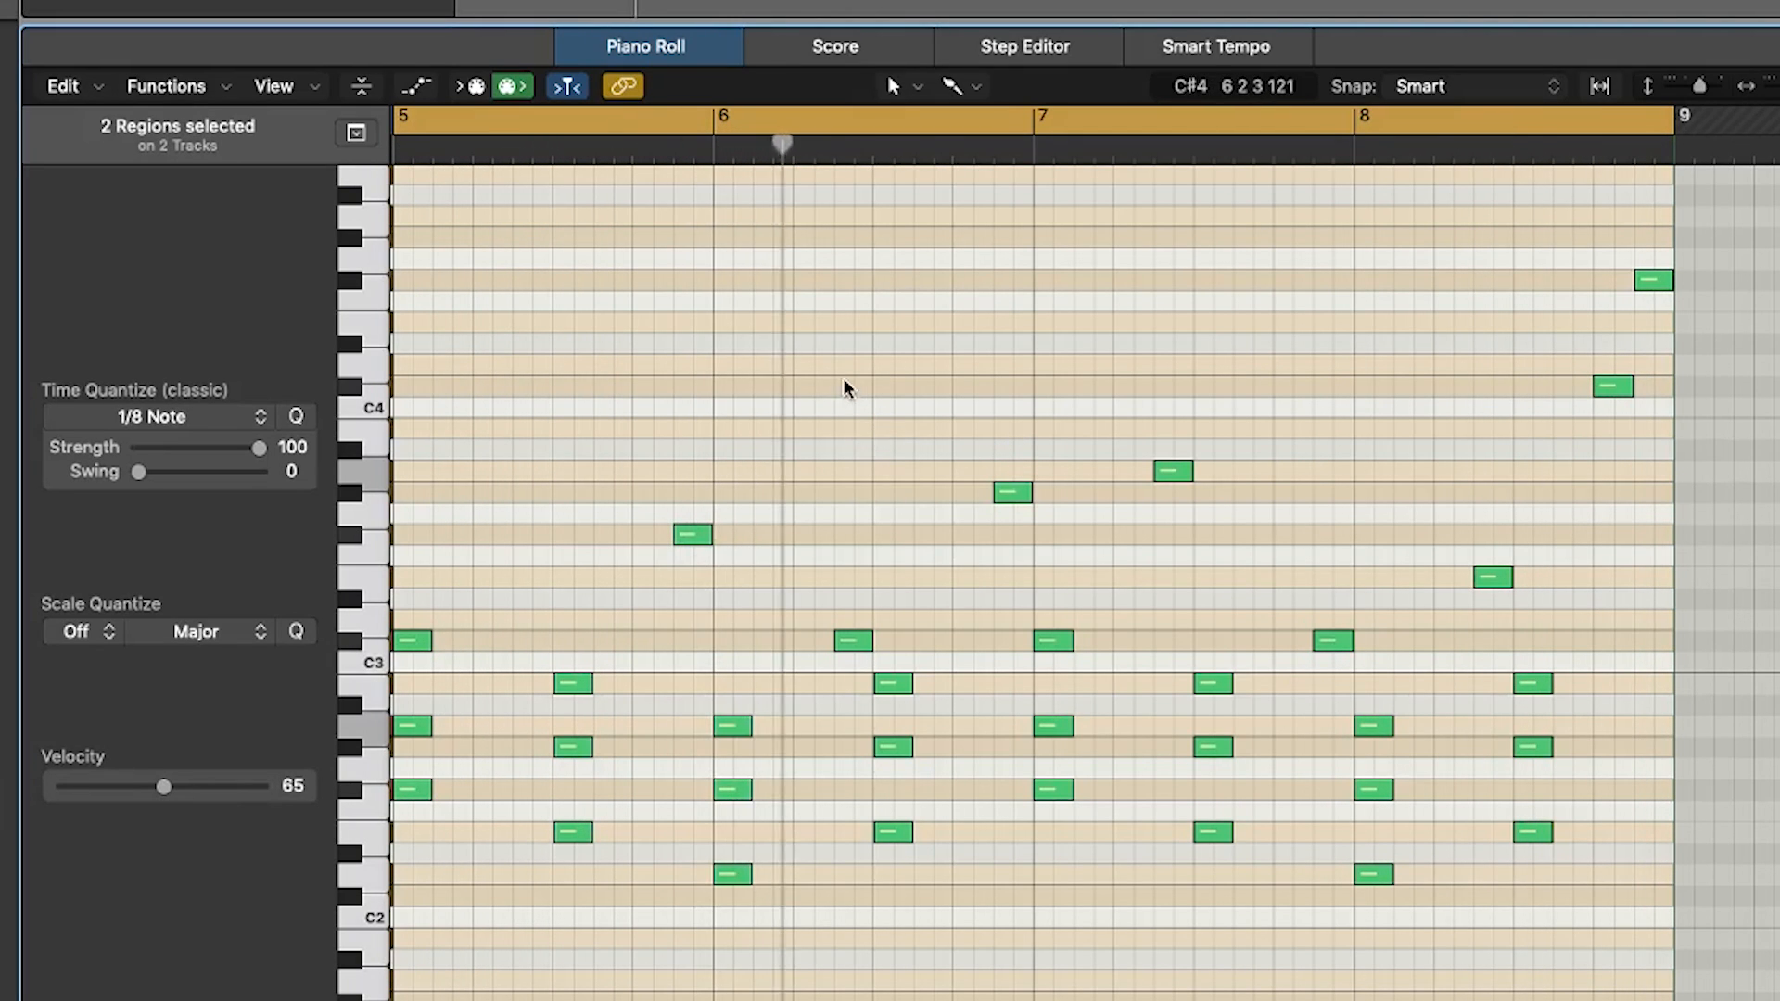